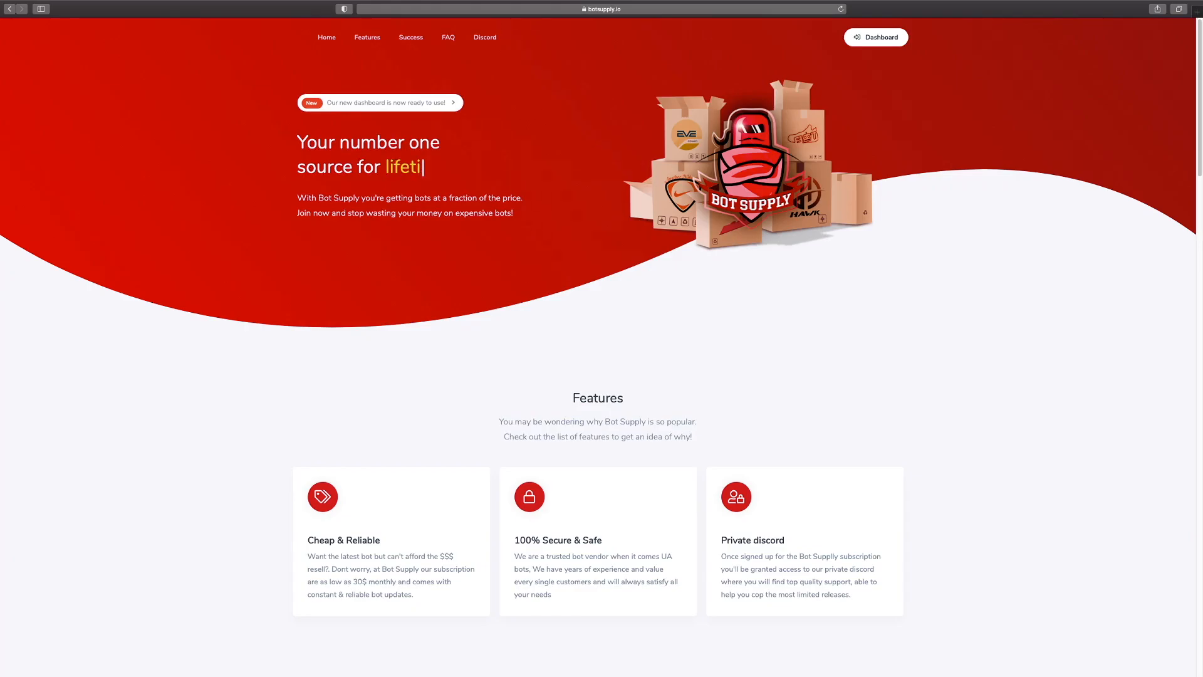
# Open settings showing the Discord webhook, checkout sound, cookie import counts and license details
pyautogui.scroll(-3)
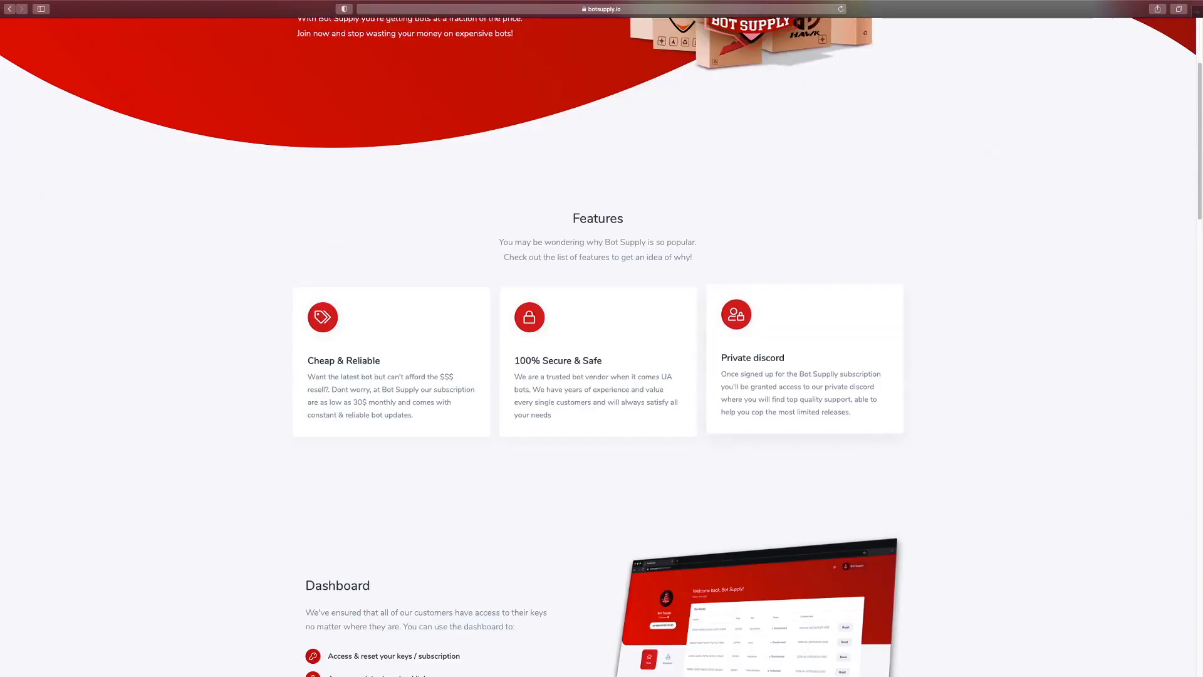
pyautogui.scroll(-3)
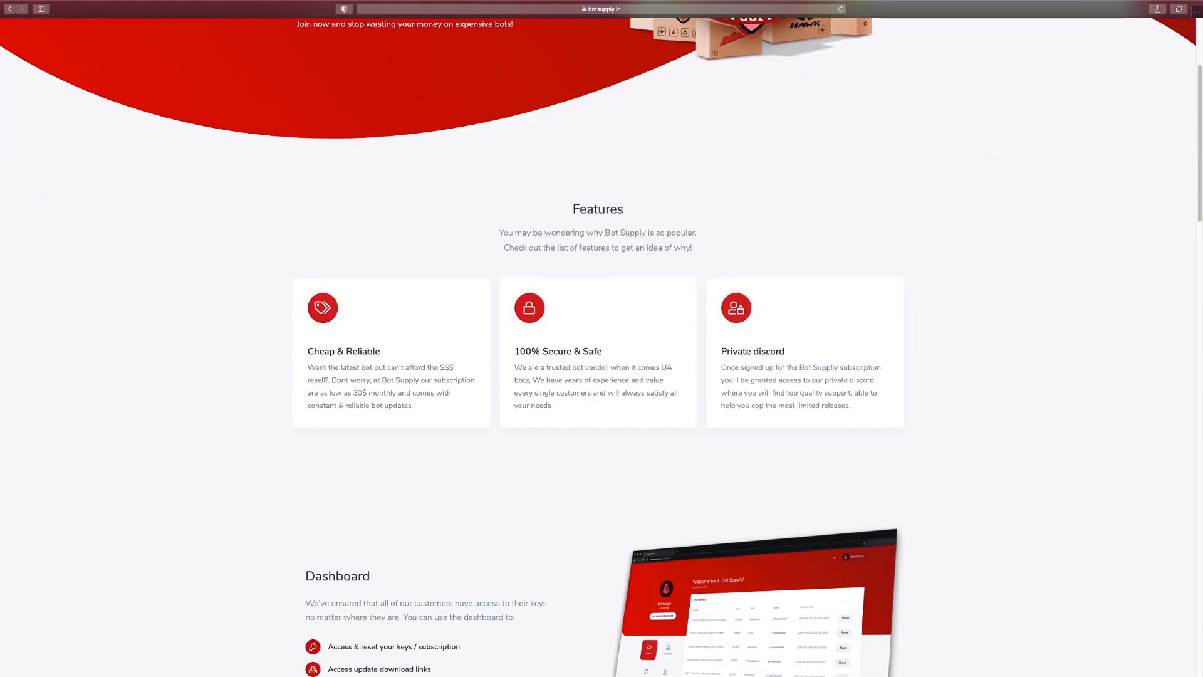
pyautogui.scroll(-3)
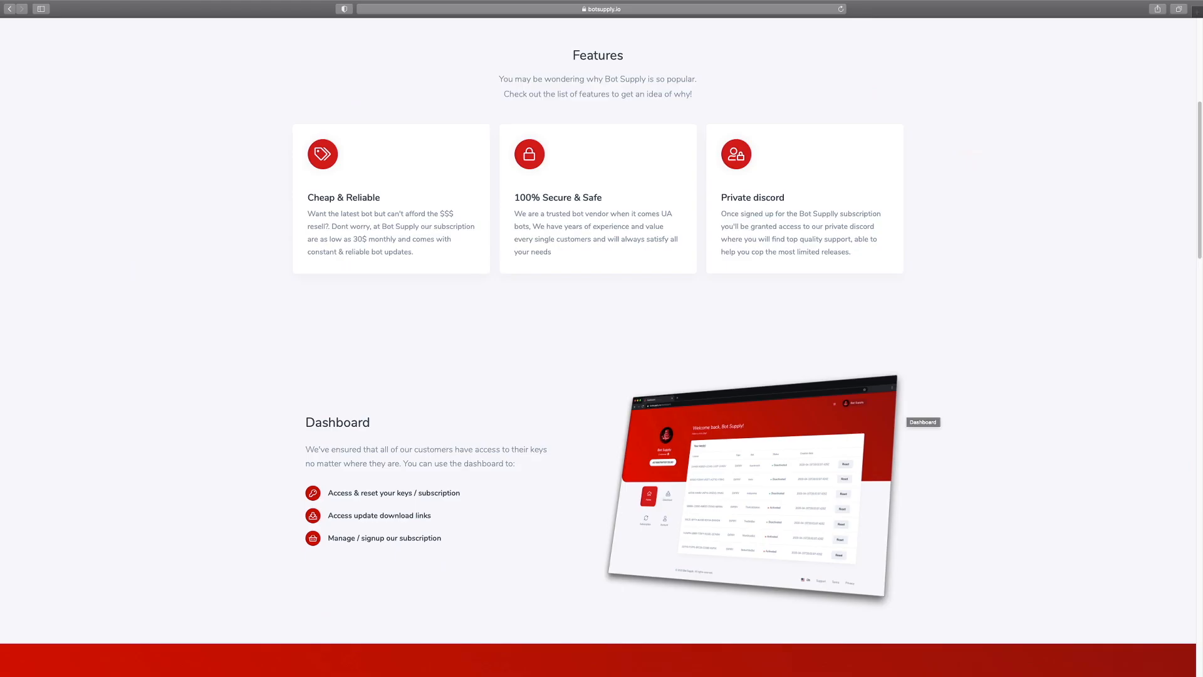
pyautogui.scroll(3)
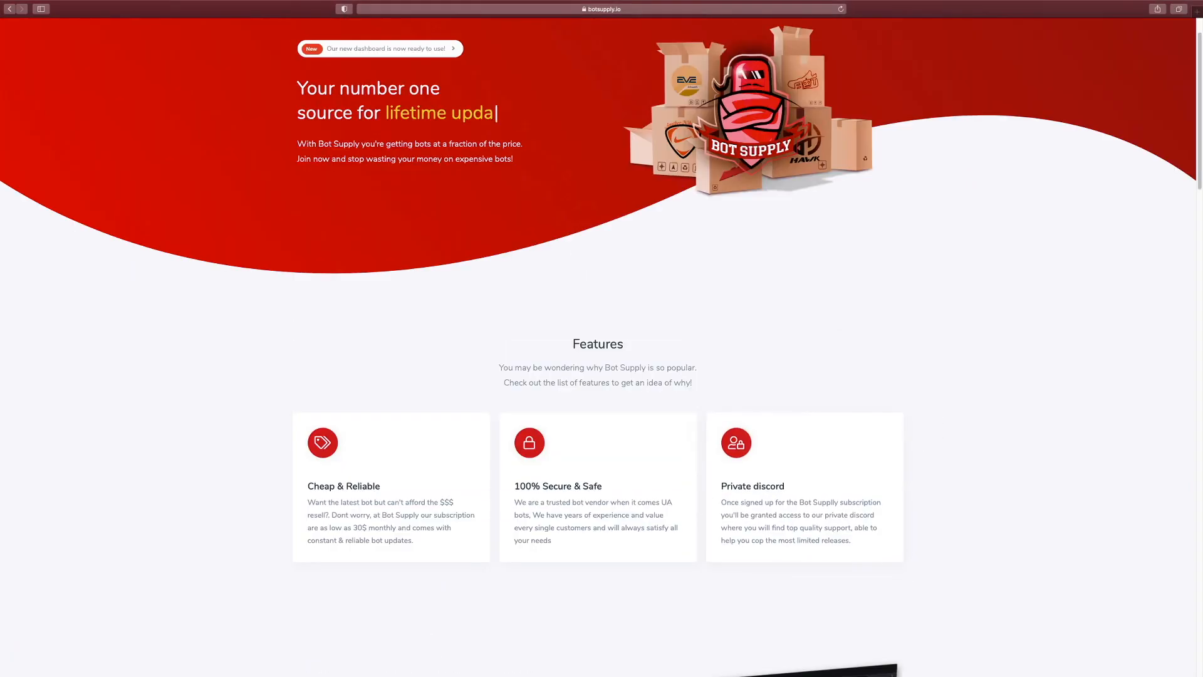
pyautogui.scroll(-3)
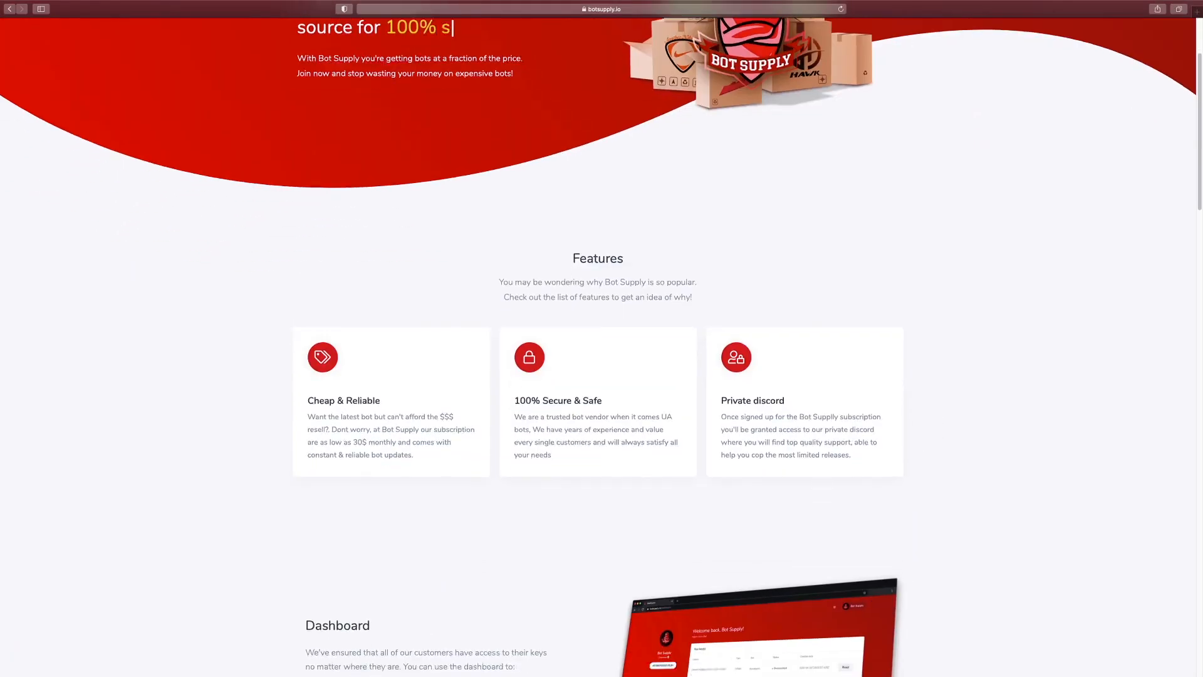
pyautogui.scroll(-3)
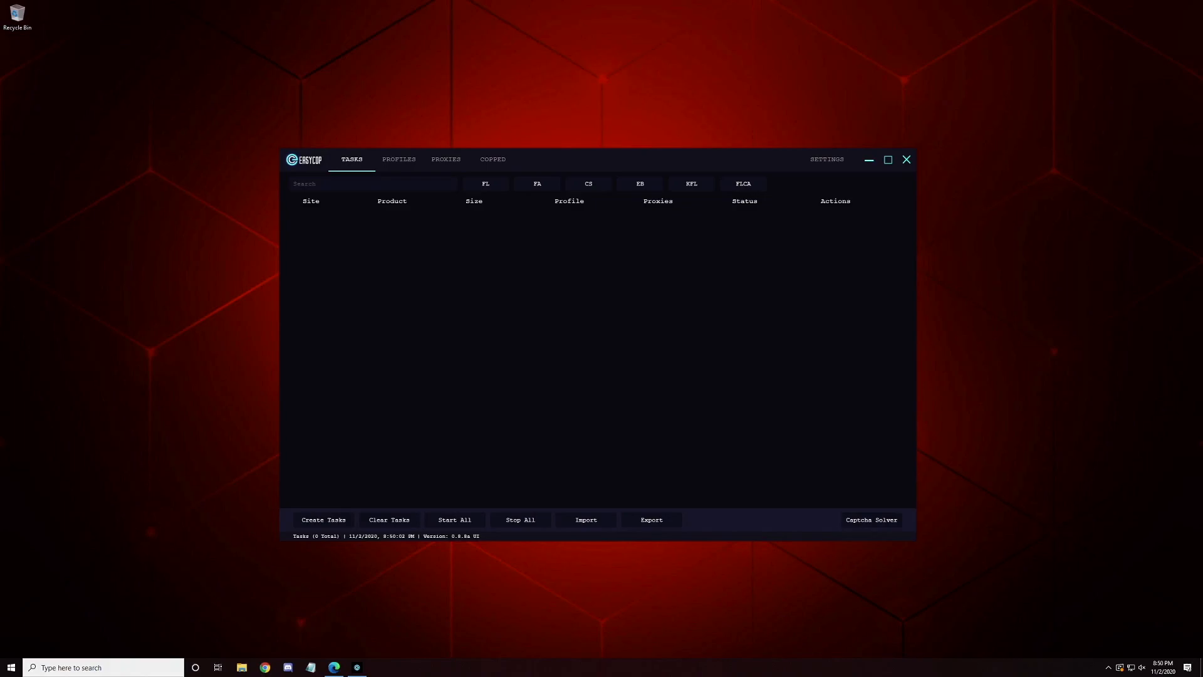
pyautogui.click(826, 158)
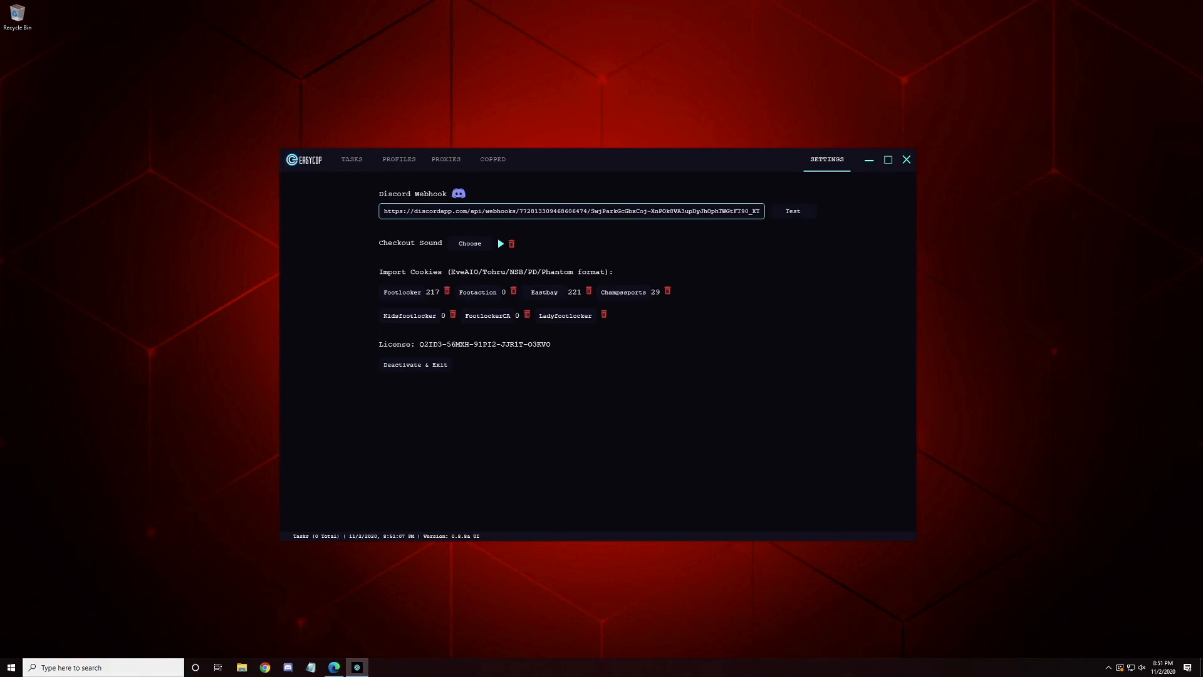
# Create a proxy list named 'test' with proxy 2342342 and select it as the active list
pyautogui.click(493, 159)
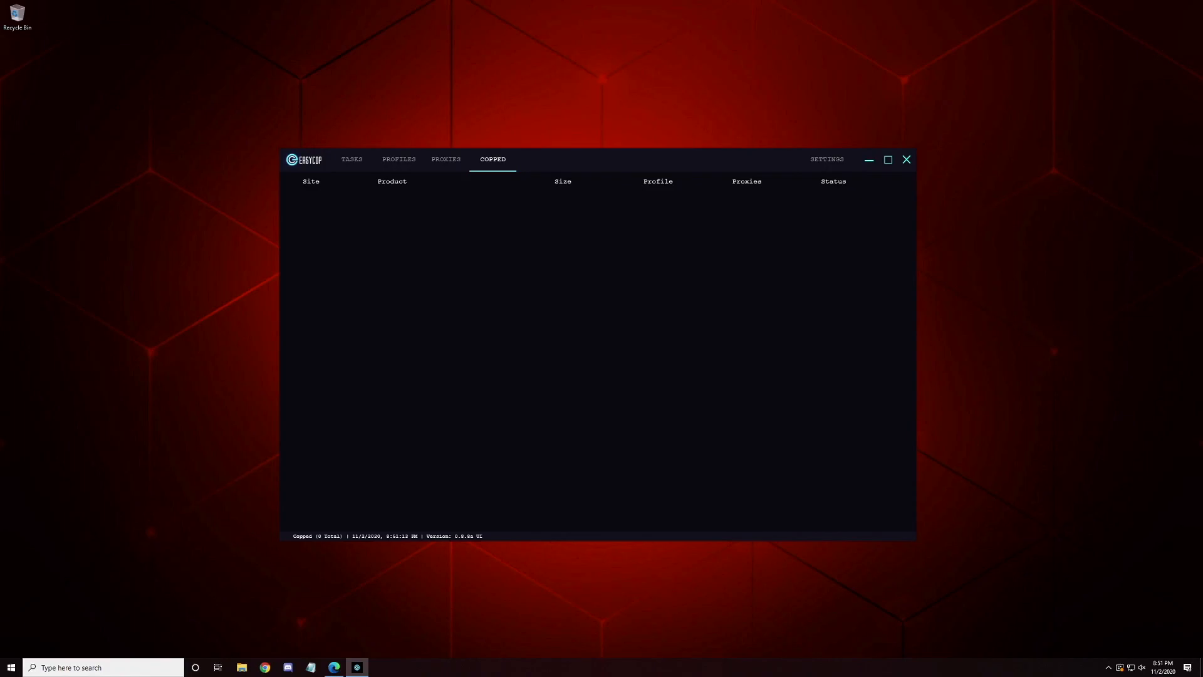
pyautogui.click(445, 158)
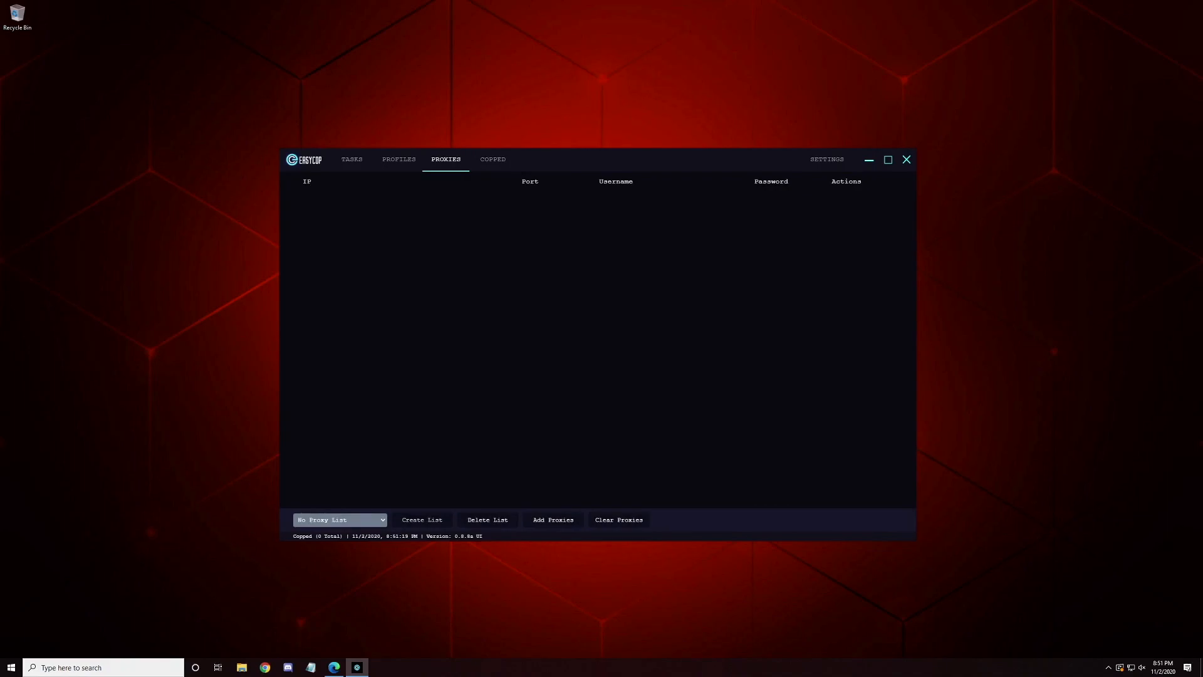
pyautogui.click(421, 520)
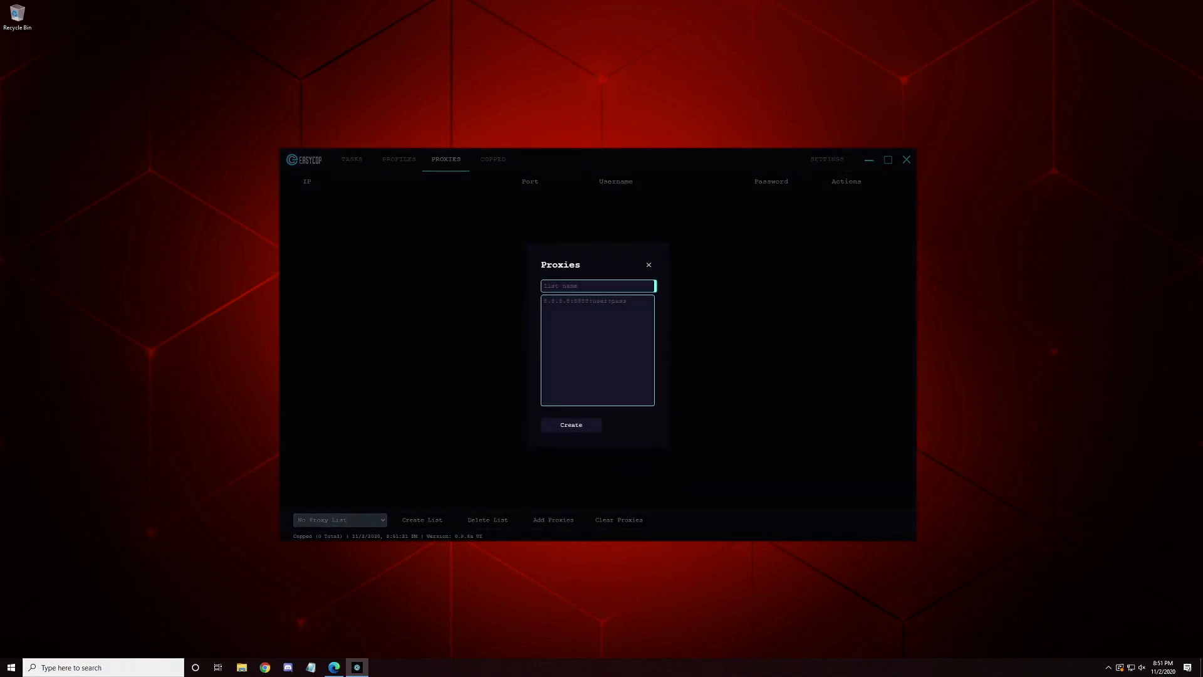
pyautogui.write('test')
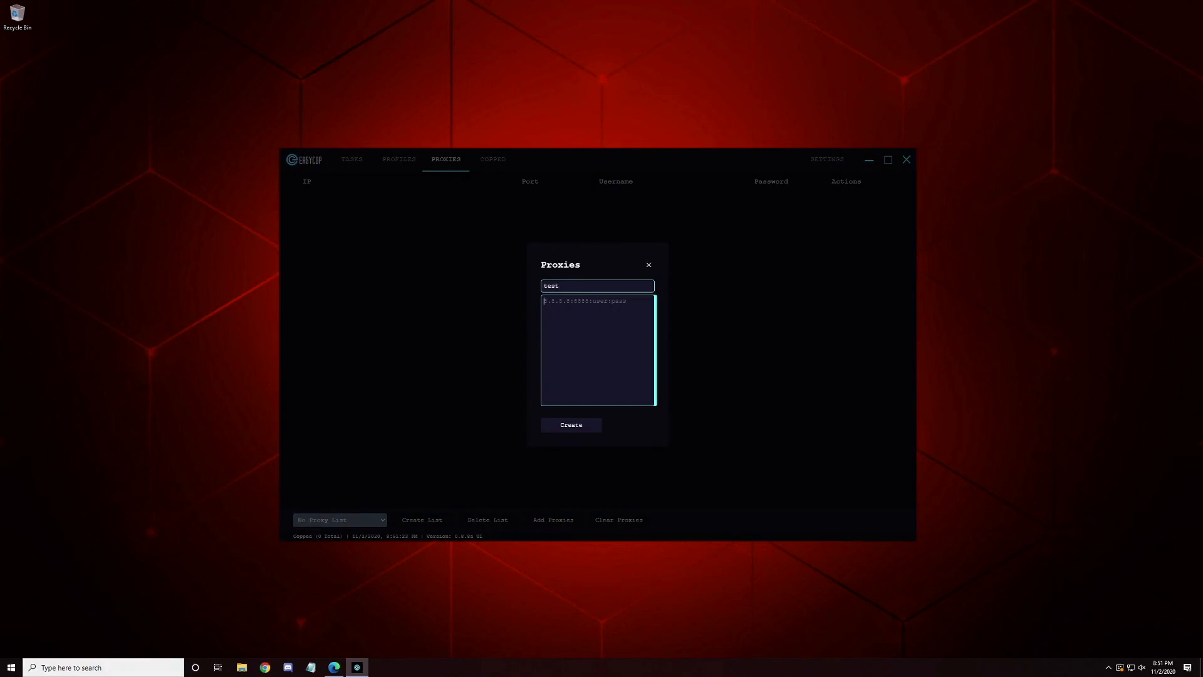
pyautogui.write('2342342')
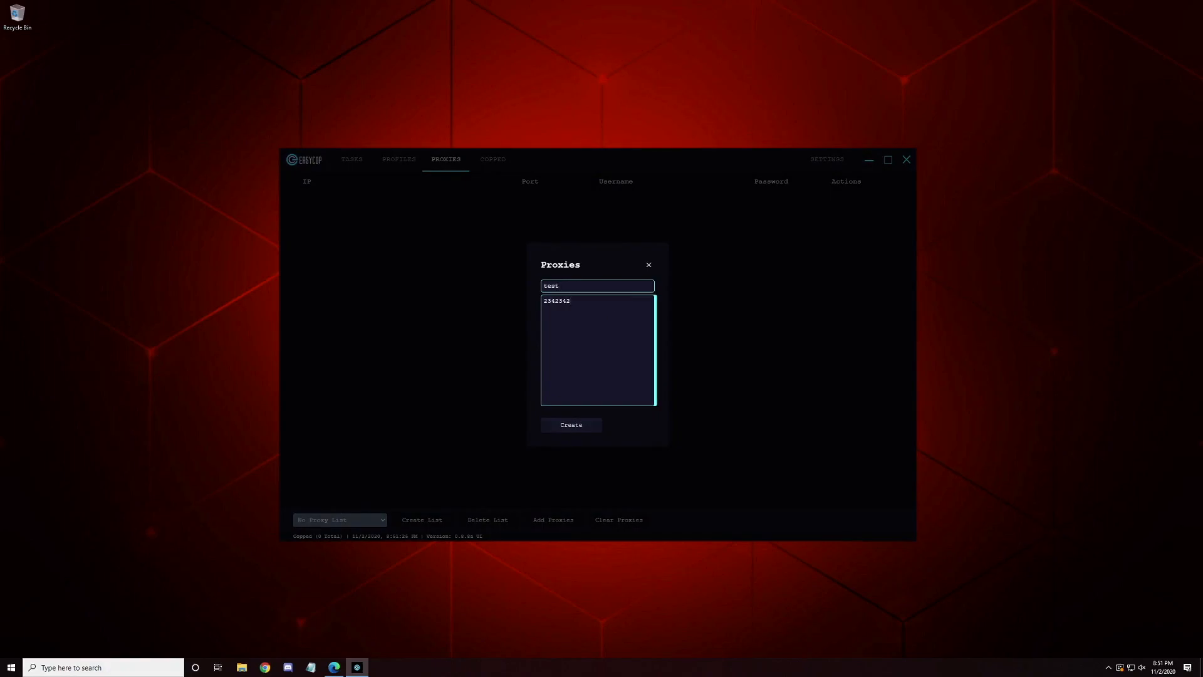
pyautogui.click(571, 424)
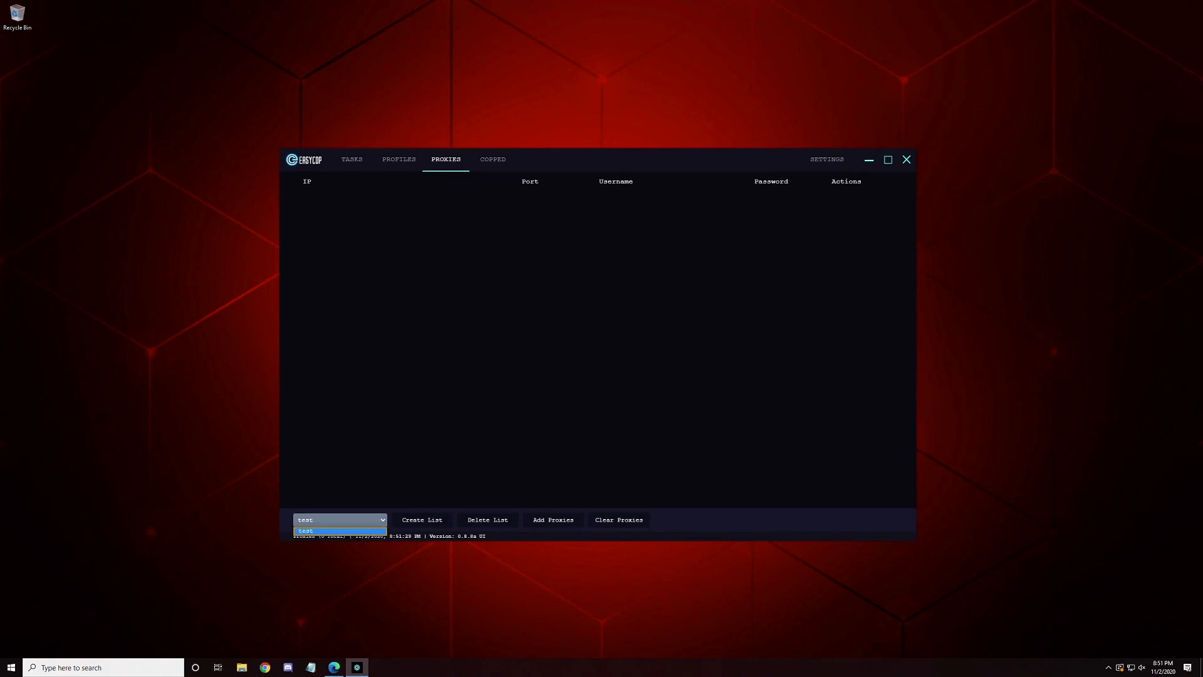
pyautogui.click(339, 530)
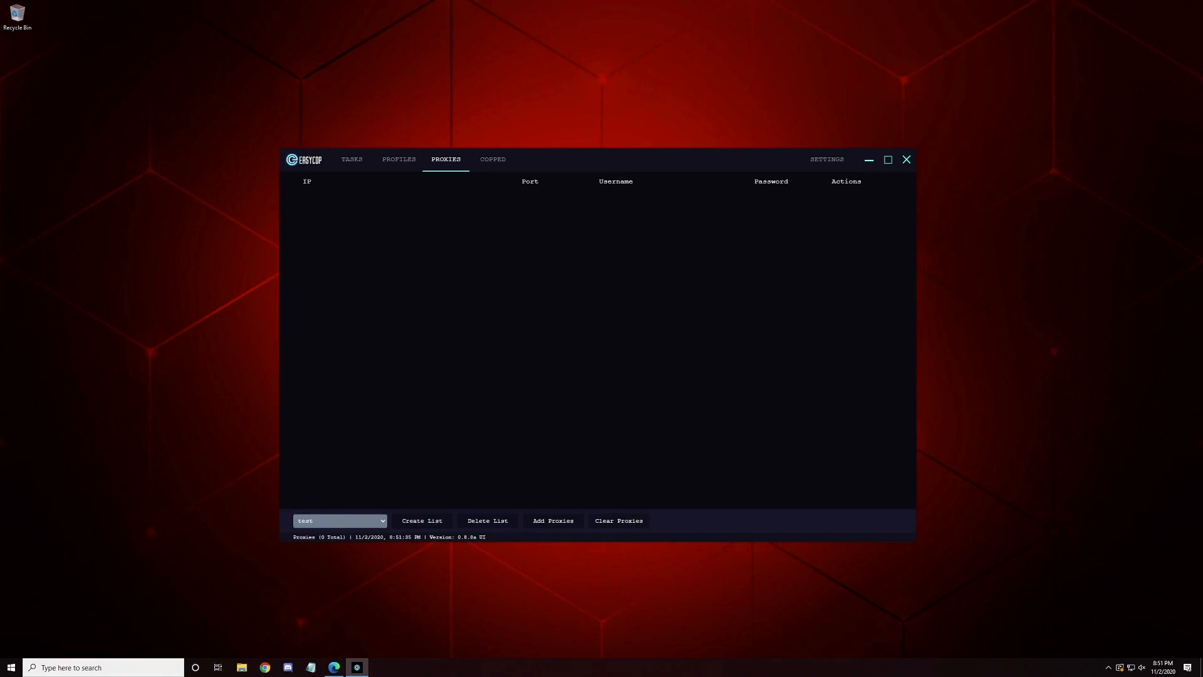
pyautogui.moveTo(384, 558)
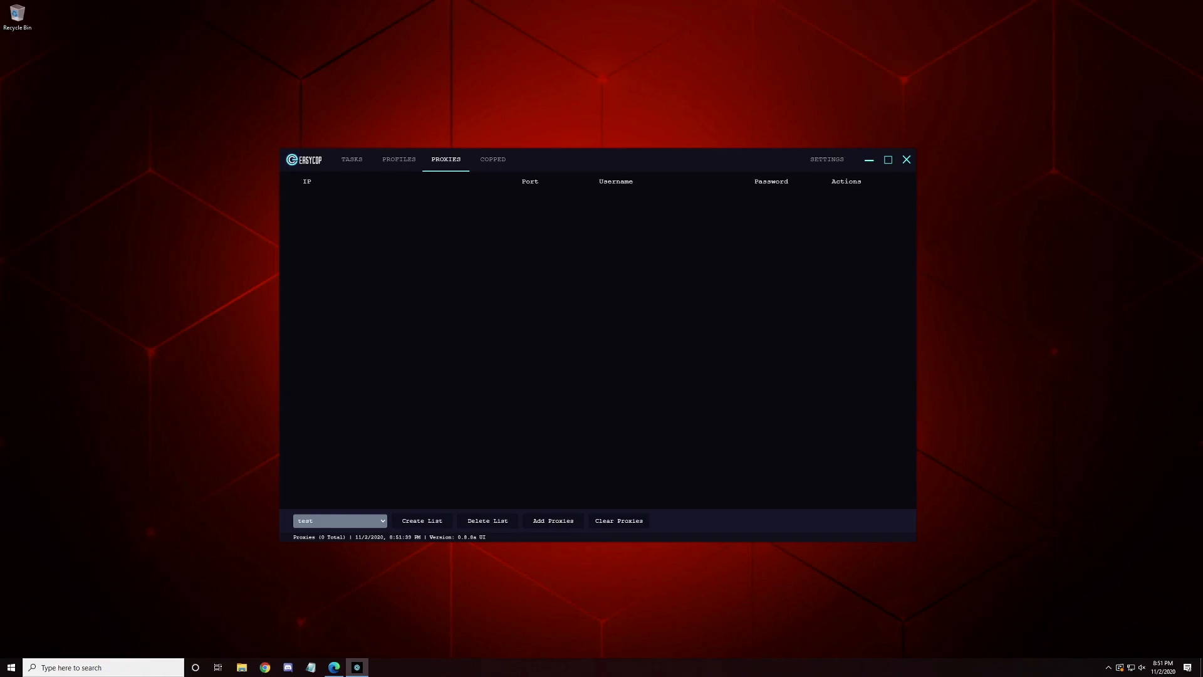
# Browse the new-profile form, keep checkout frequency 'Once per SKU per site', then dismiss it
pyautogui.click(399, 159)
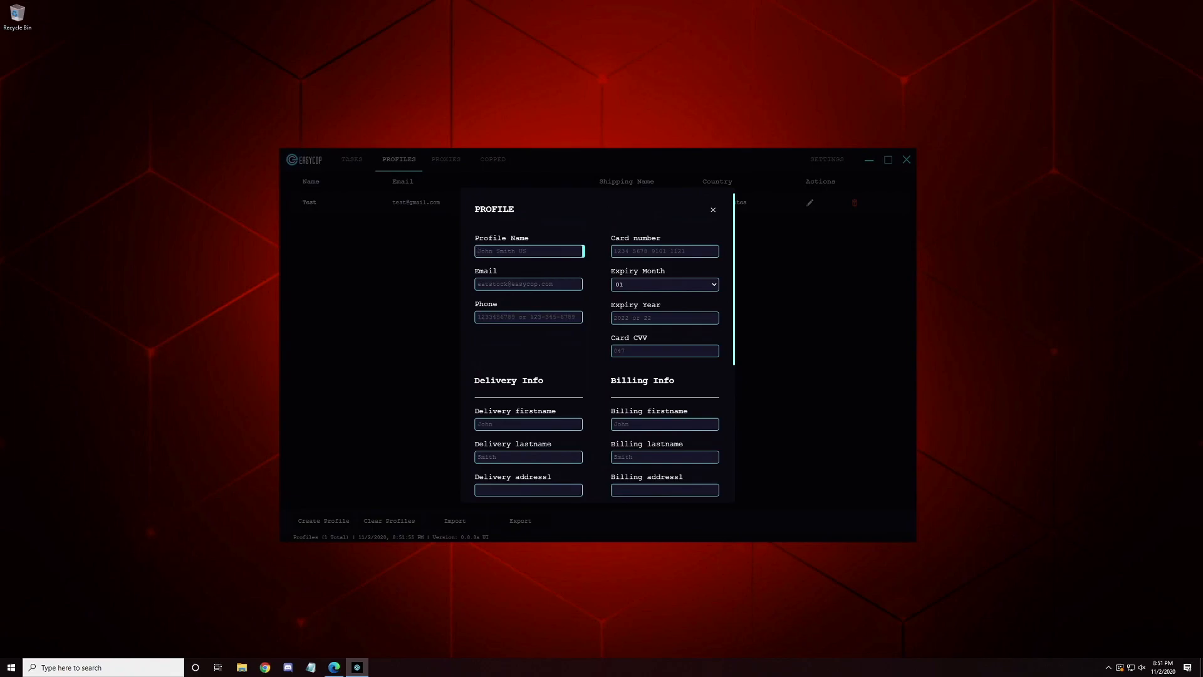
pyautogui.scroll(-3)
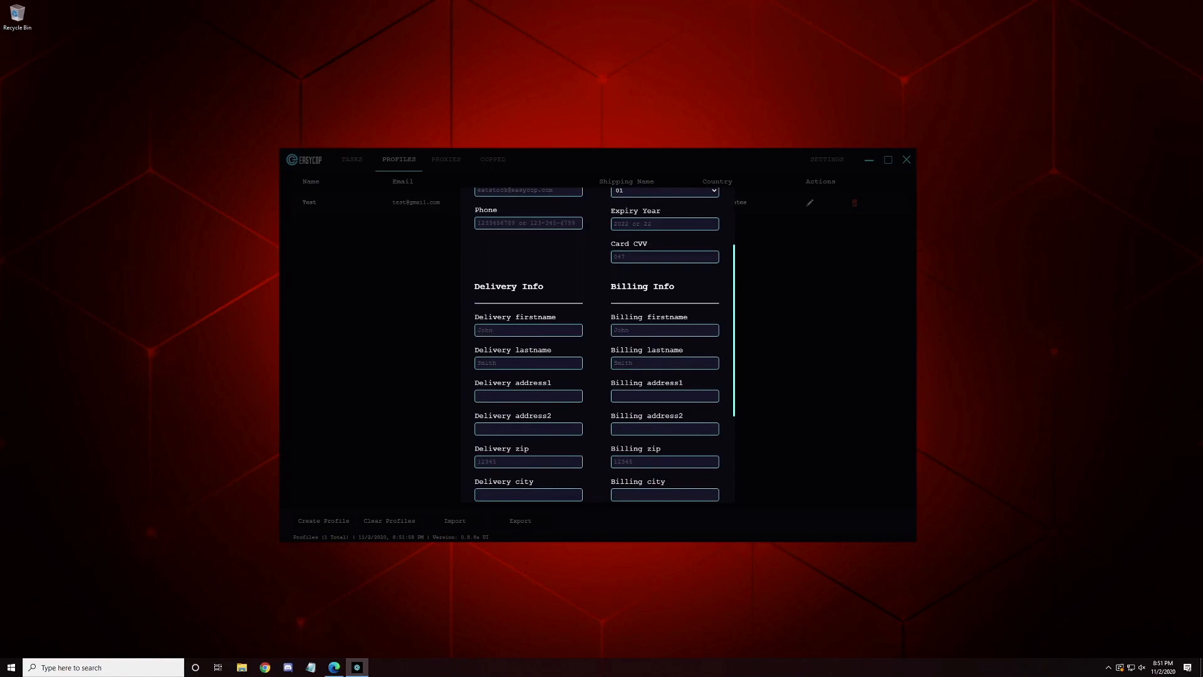
pyautogui.scroll(-3)
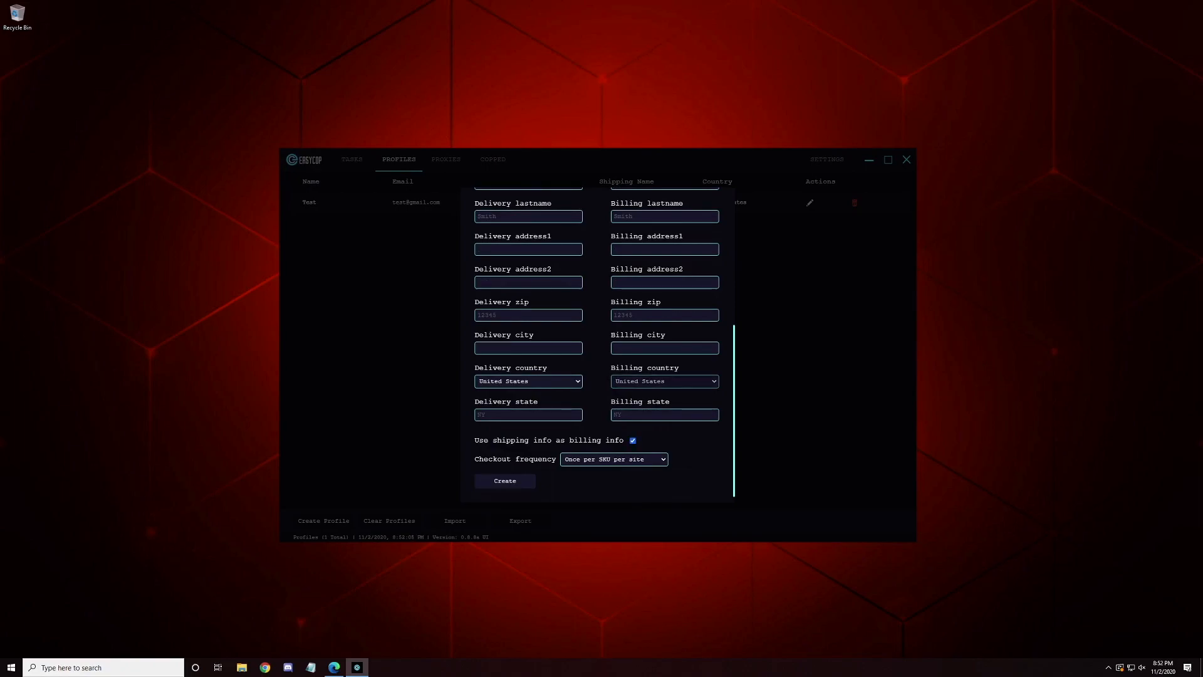
pyautogui.click(613, 458)
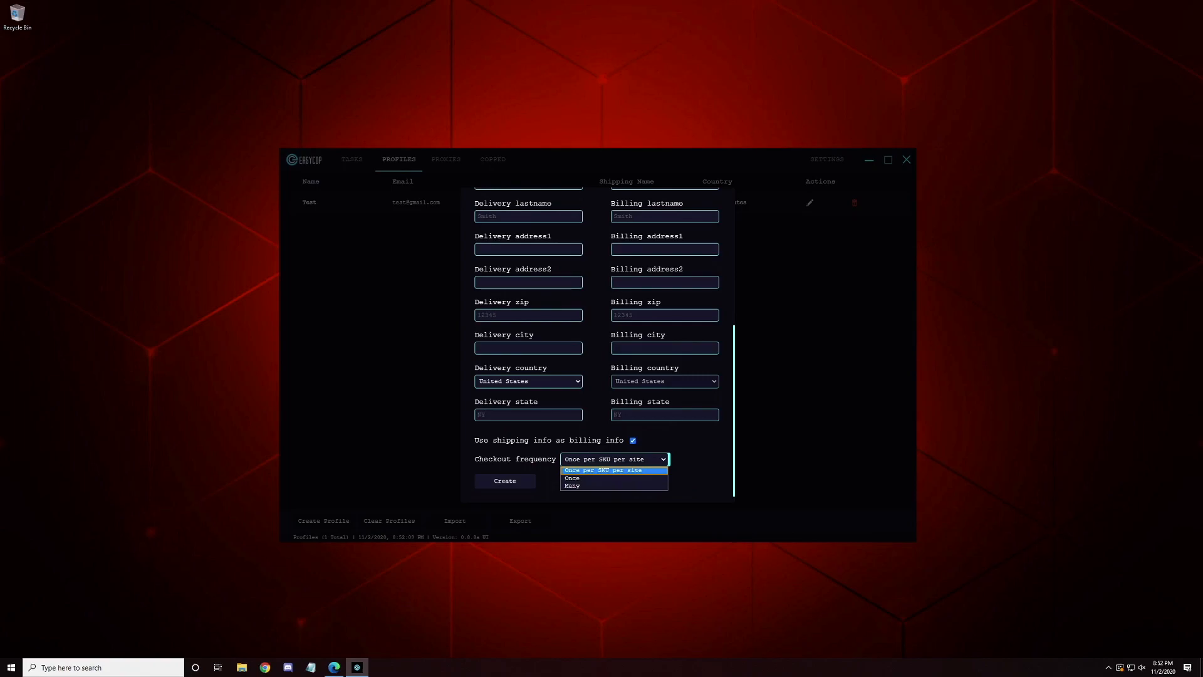
pyautogui.click(605, 468)
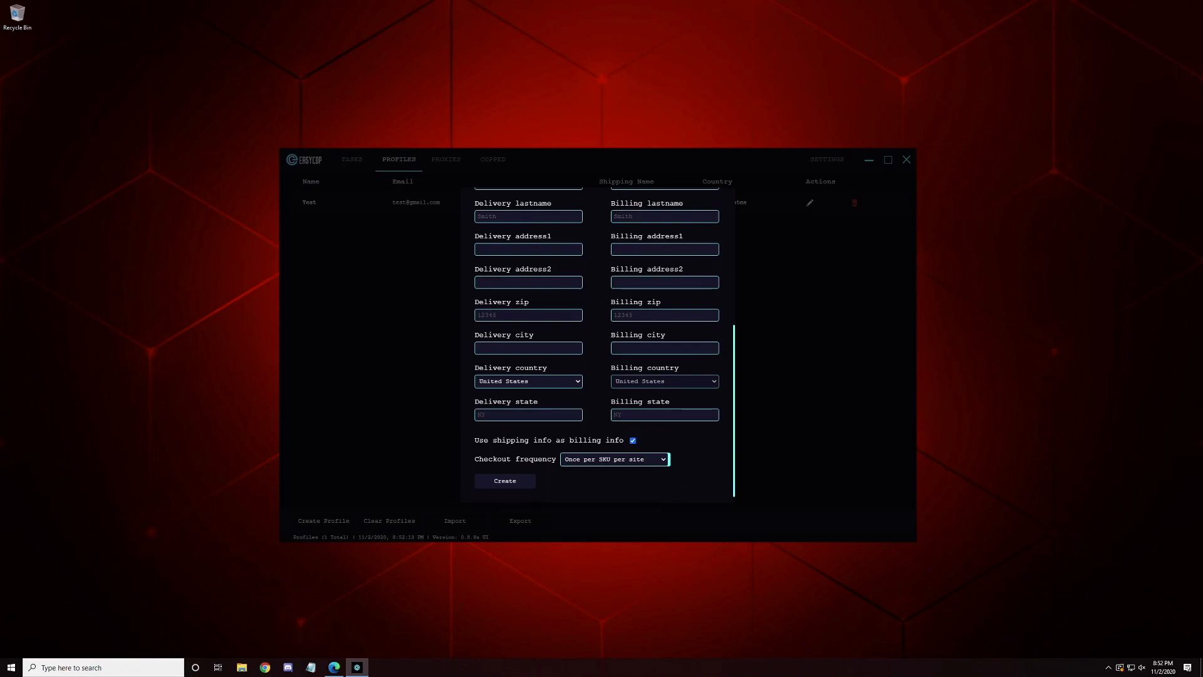
pyautogui.click(613, 458)
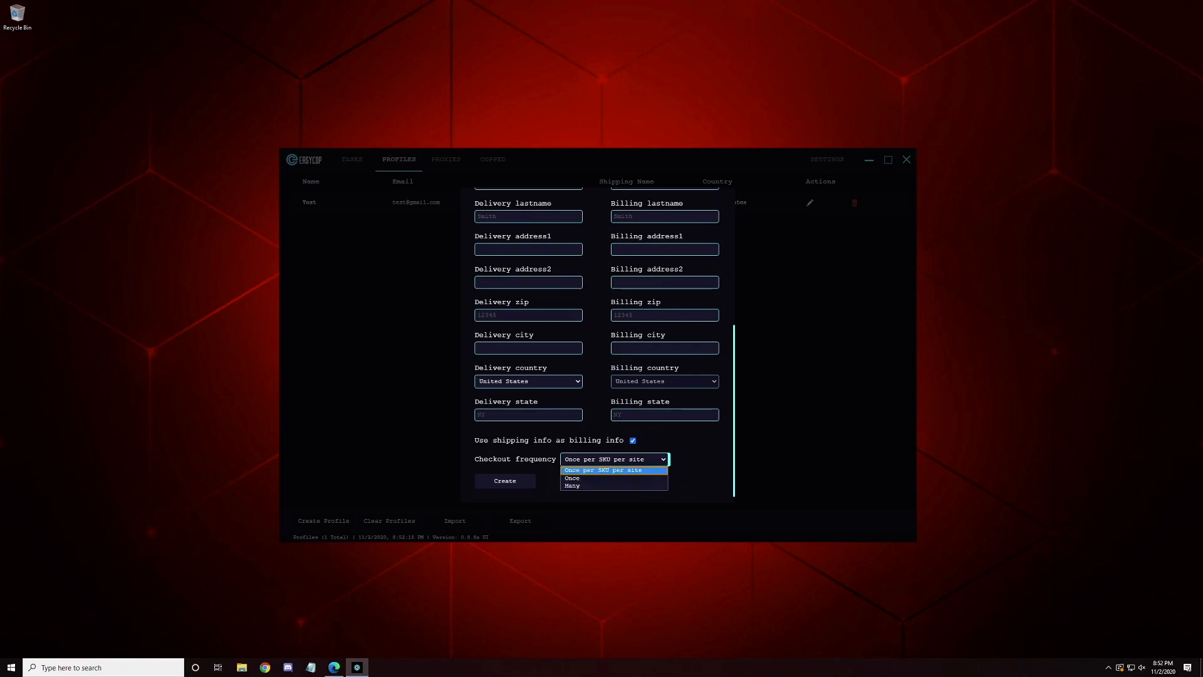
pyautogui.click(603, 469)
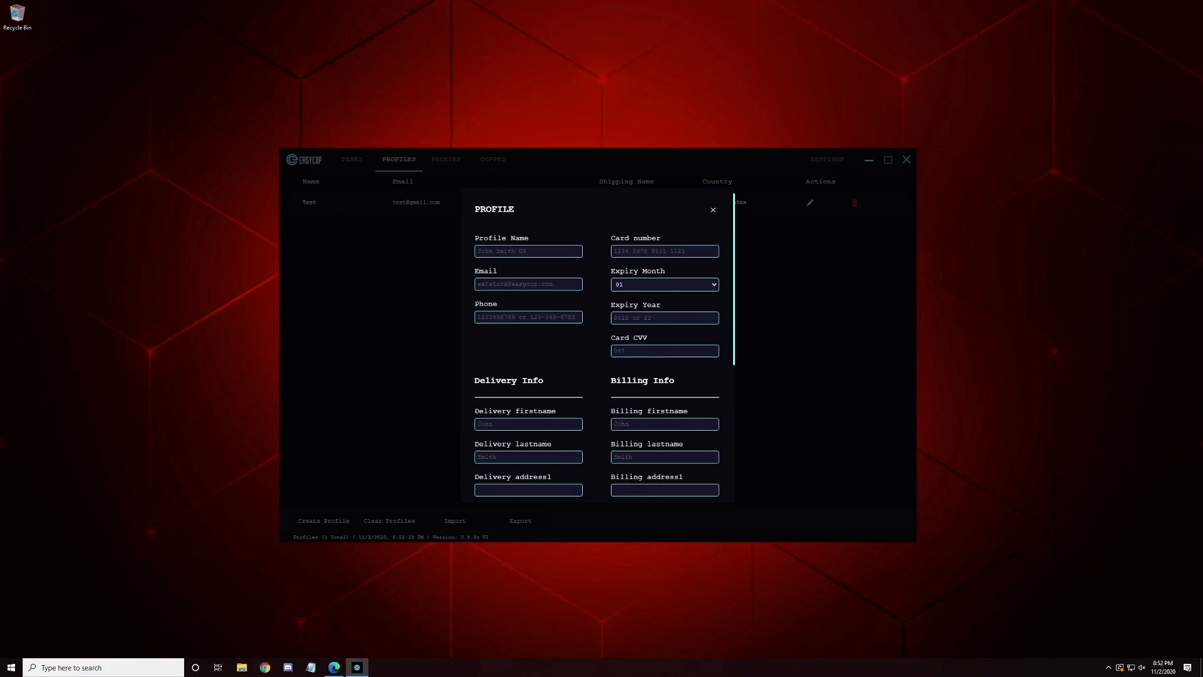
pyautogui.scroll(-3)
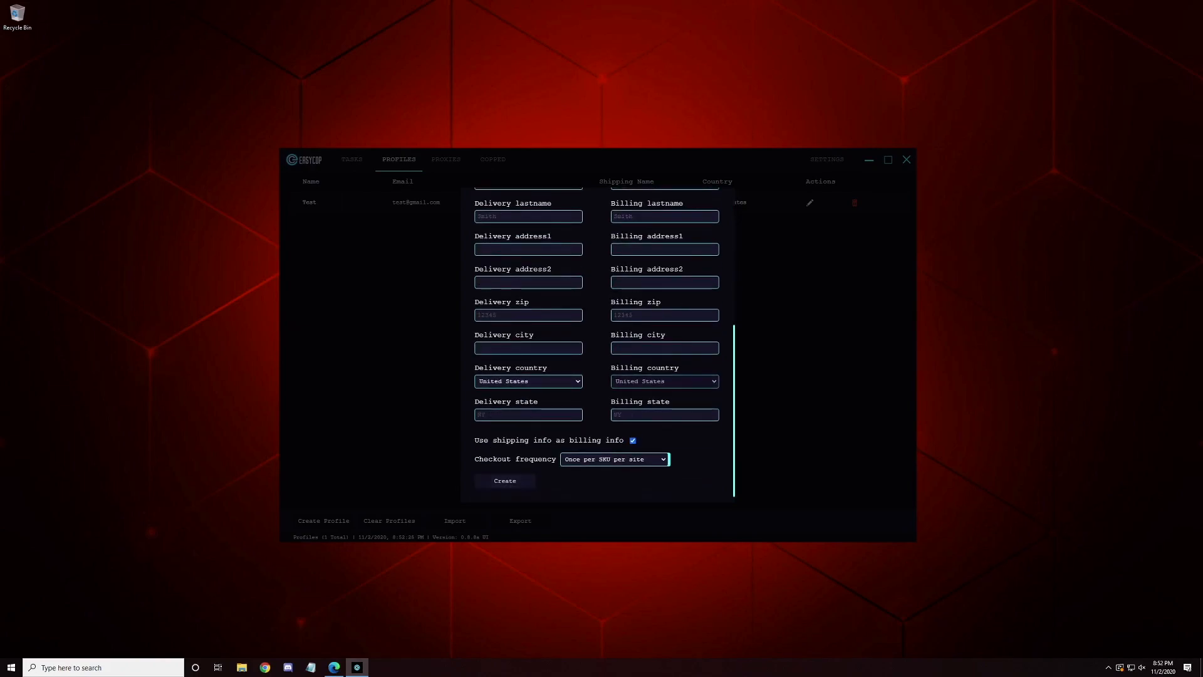
pyautogui.click(504, 481)
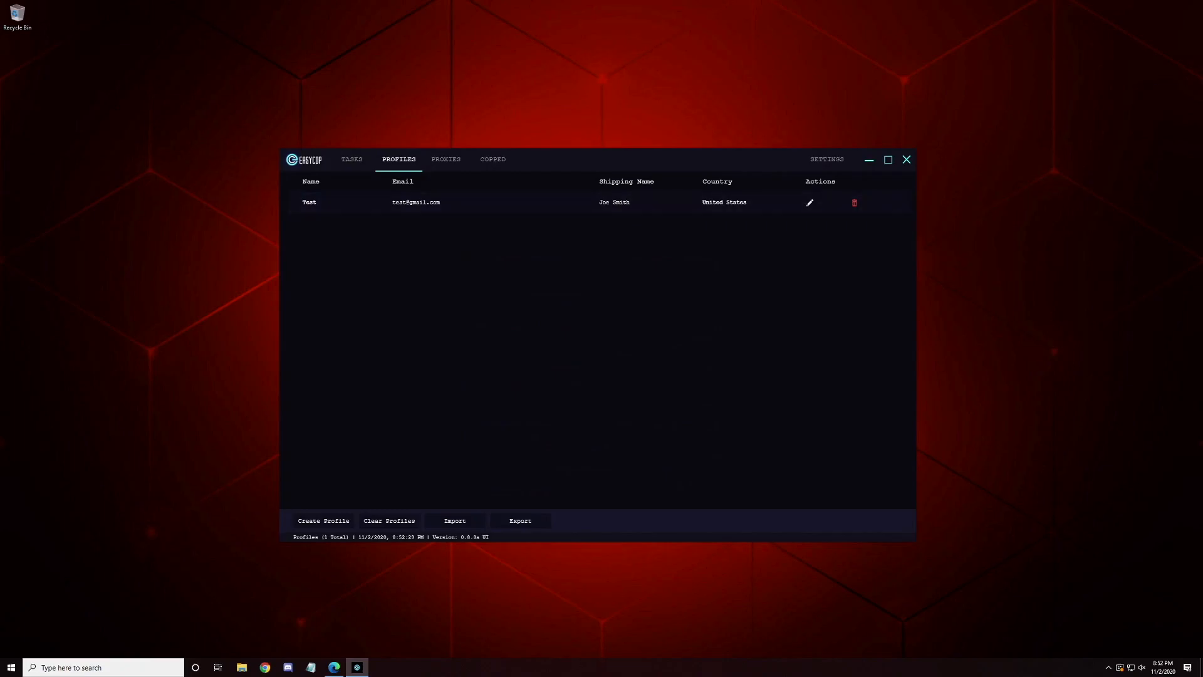
# Return to the empty task list beside the captcha solver Chrome window
pyautogui.click(352, 158)
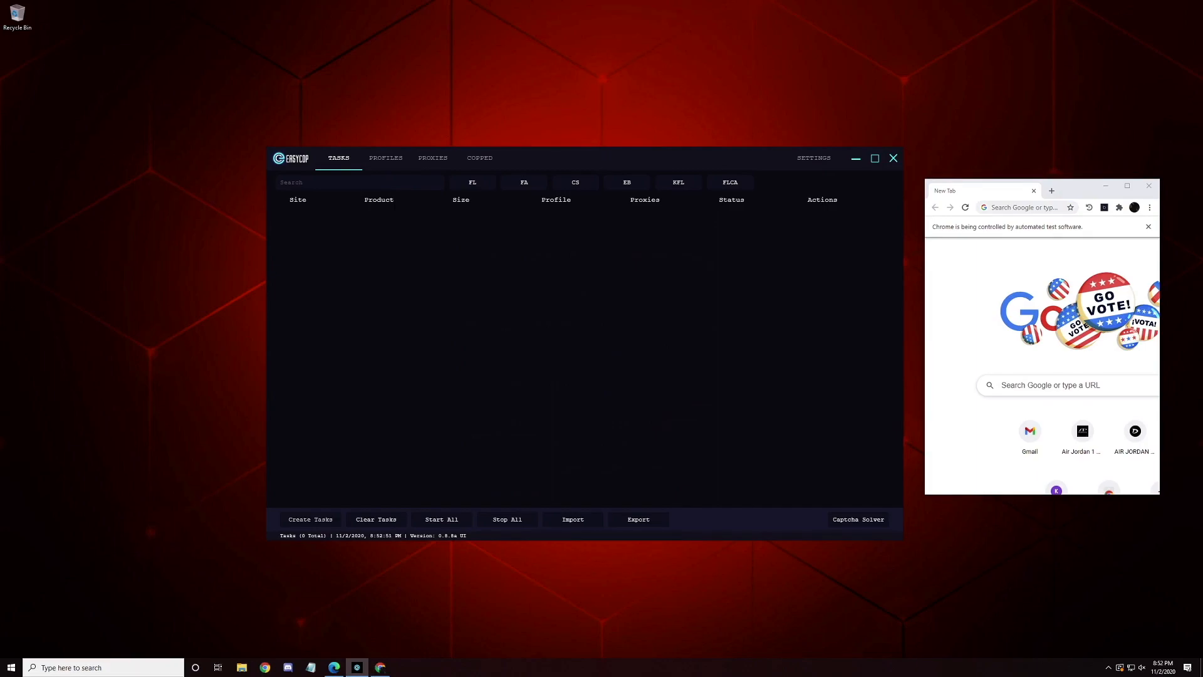
# Fill a new Footlocker task form with SKU H6789100, Test profile, Local IP and 5 tasks
pyautogui.click(309, 520)
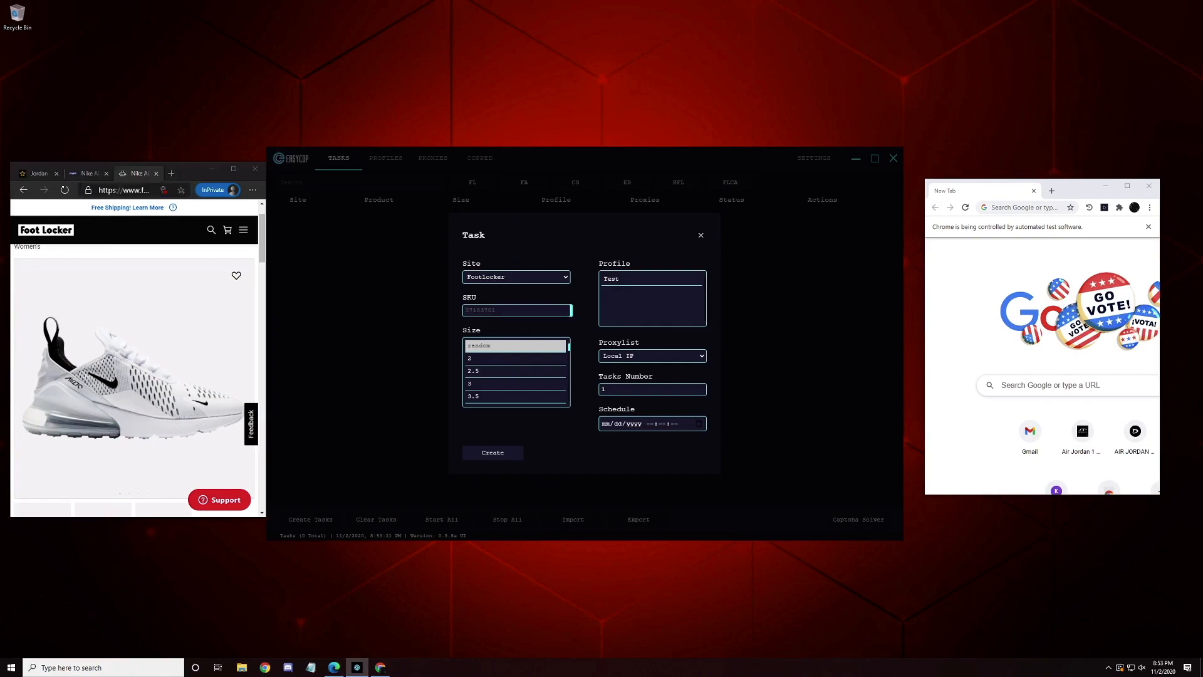
pyautogui.write('H6789100')
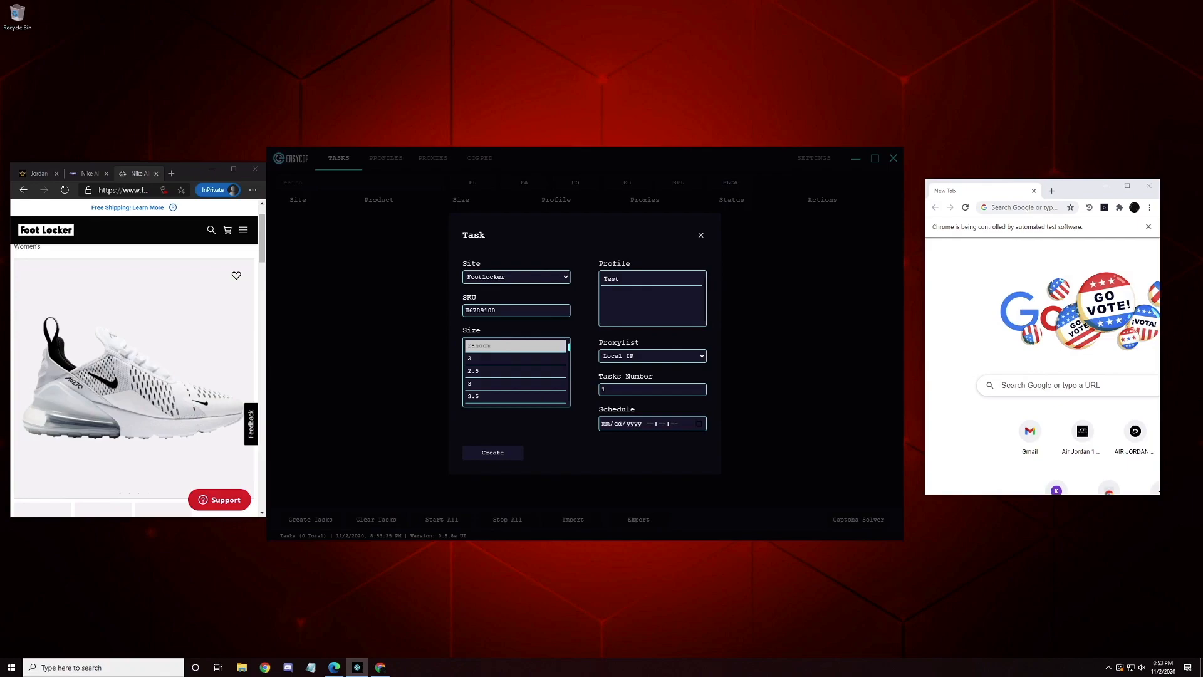
pyautogui.scroll(-3)
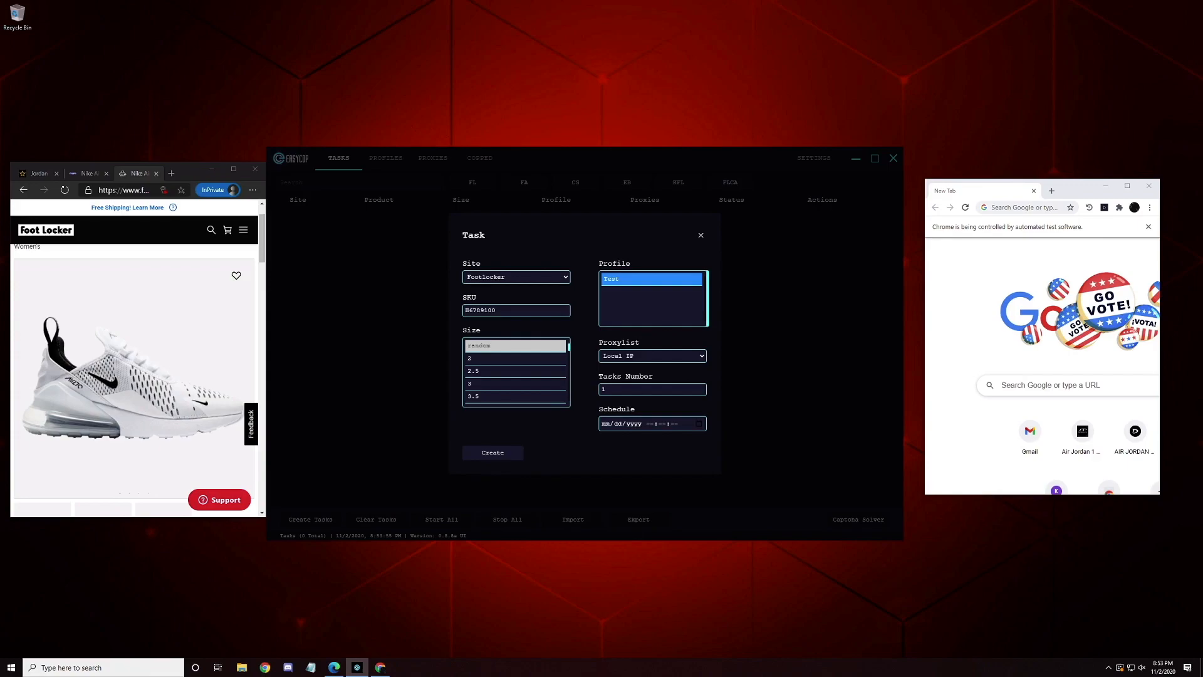
pyautogui.click(652, 355)
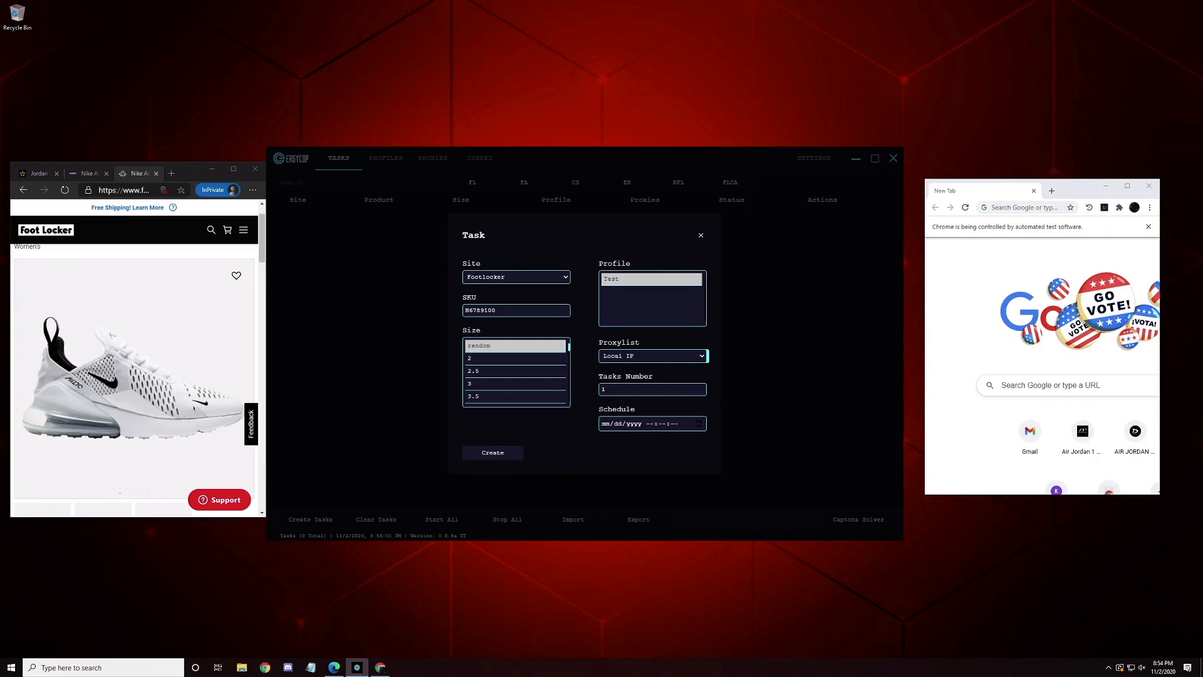
pyautogui.click(652, 389)
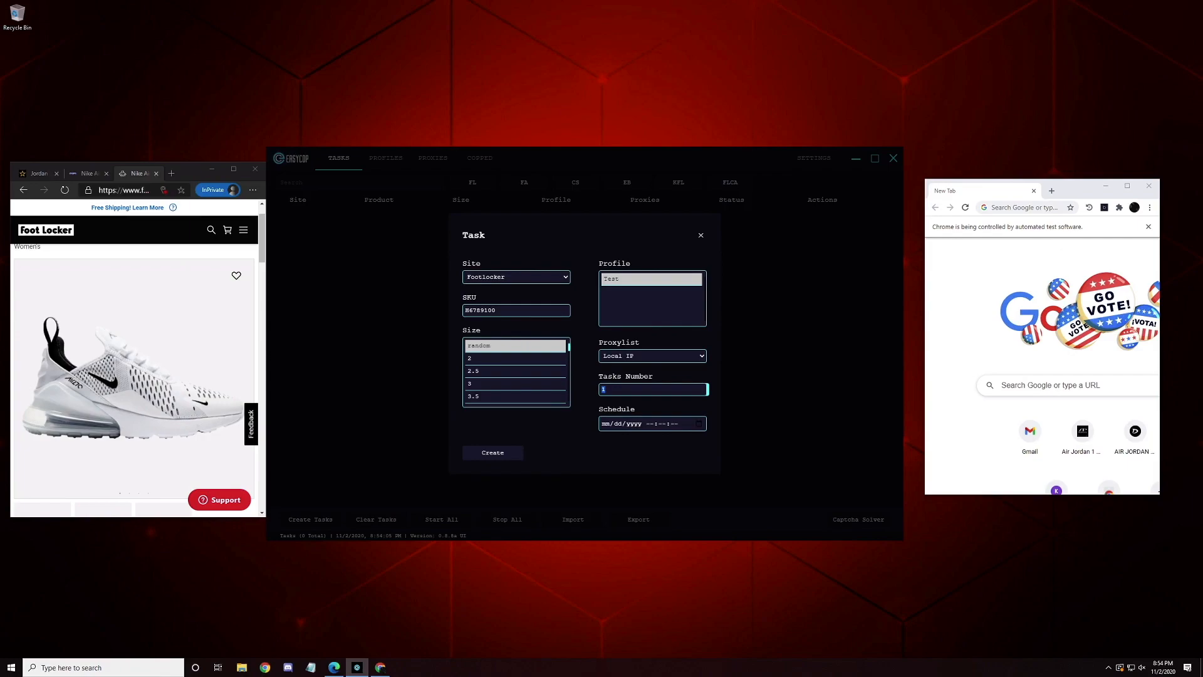
pyautogui.write('5')
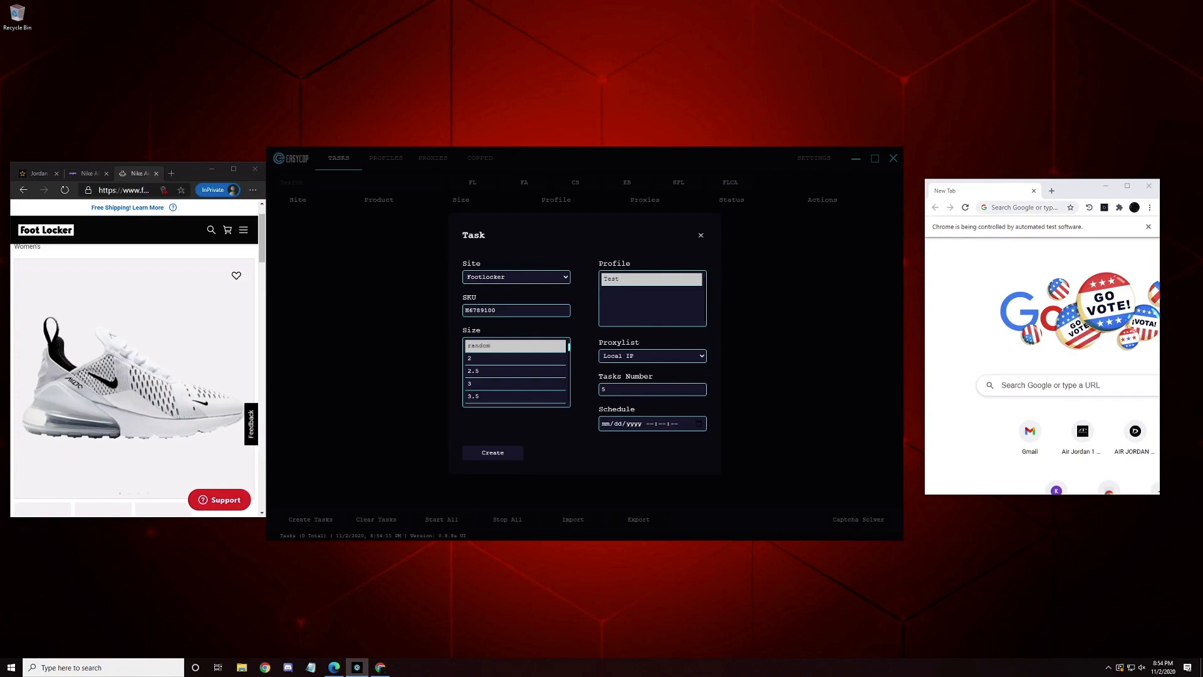
pyautogui.click(652, 423)
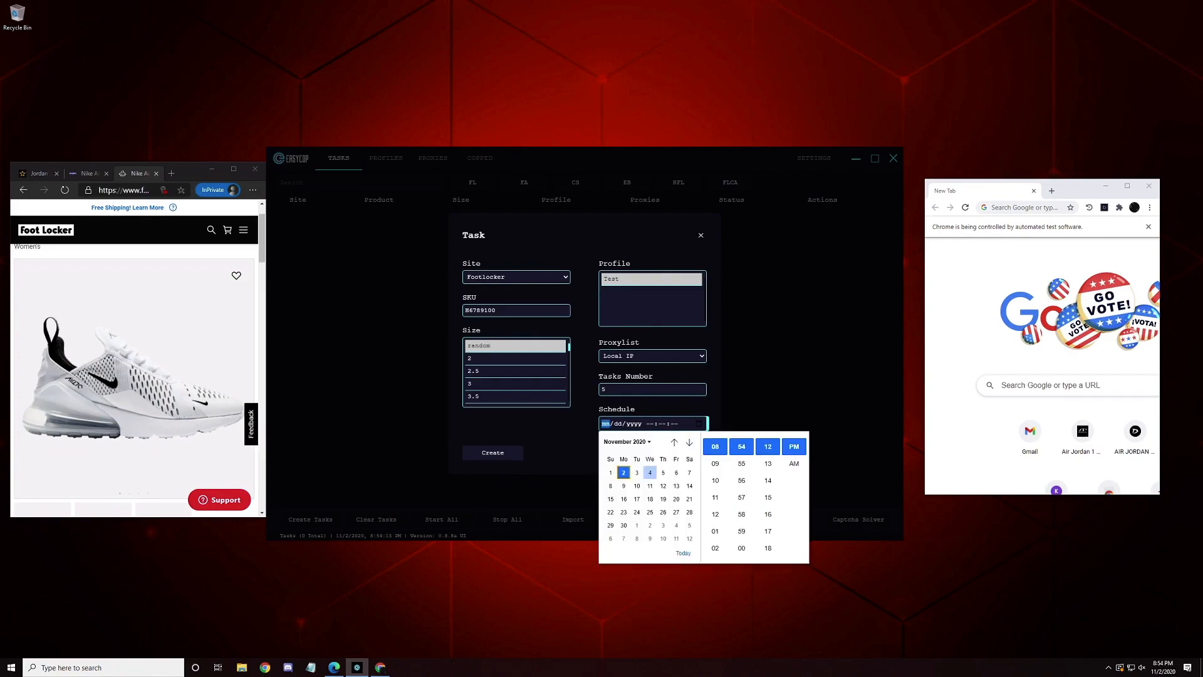
# Skip scheduling and create the five Footlocker tasks
pyautogui.click(767, 497)
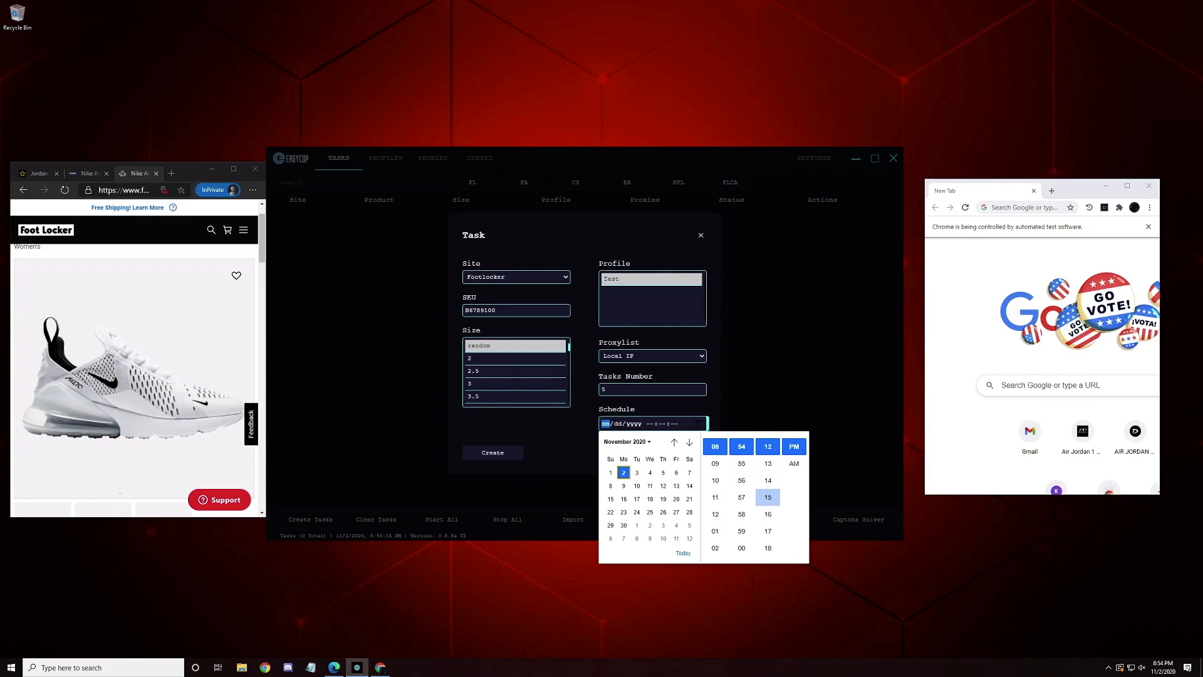
pyautogui.click(767, 497)
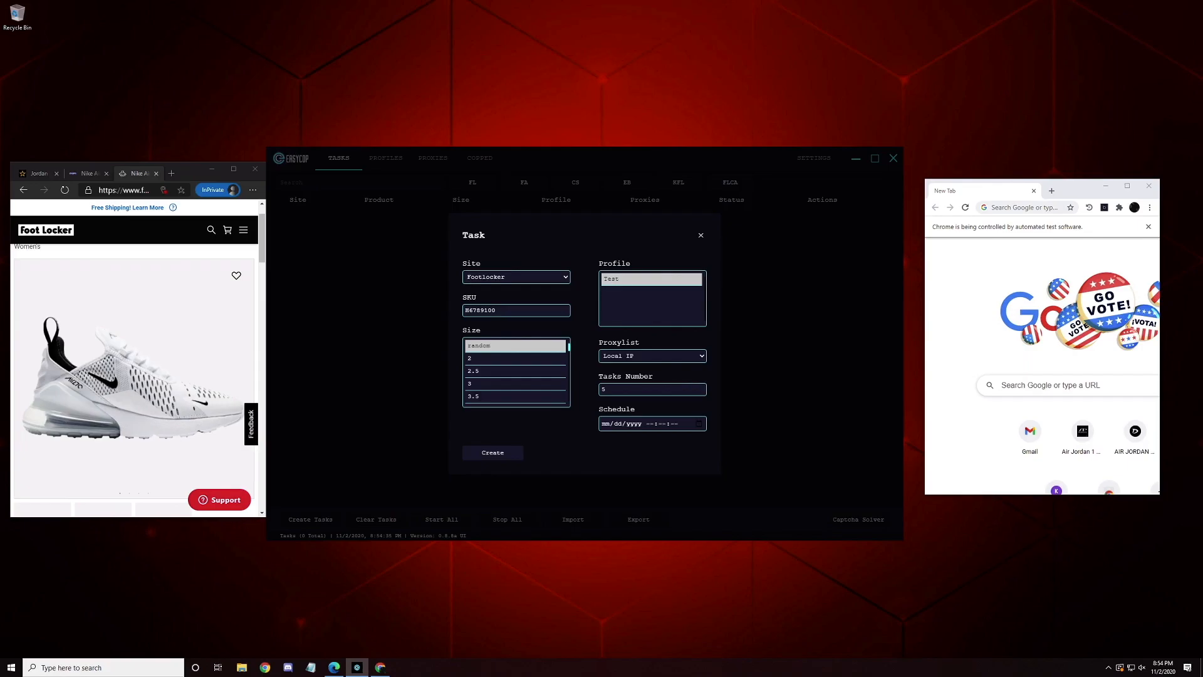
pyautogui.click(492, 452)
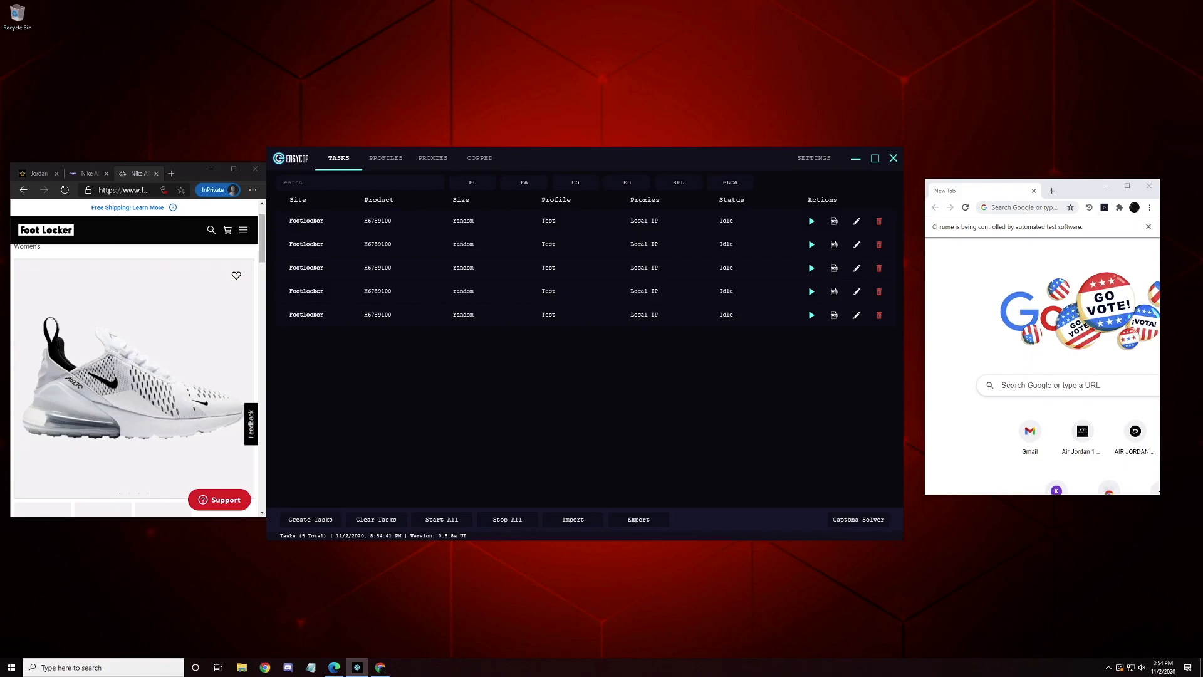
# Create five Champssports tasks for SKU 24300657, then filter the list by 'footlocker'
pyautogui.click(310, 519)
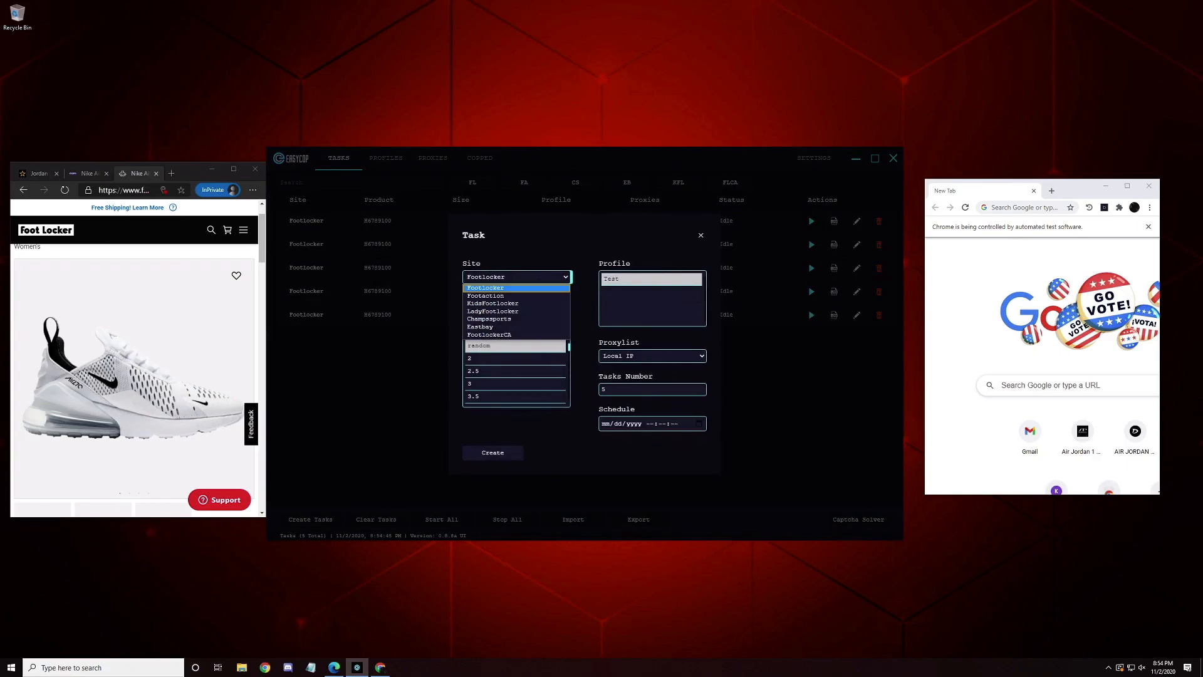
pyautogui.click(489, 319)
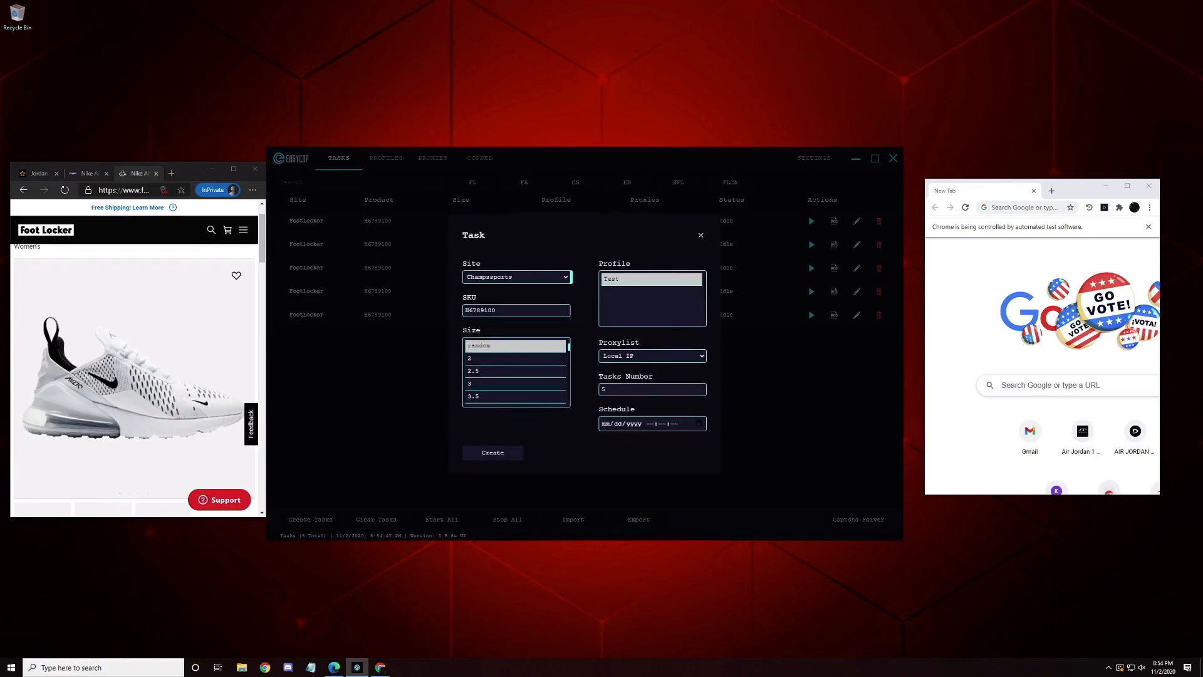
pyautogui.click(84, 173)
pyautogui.write('24300657')
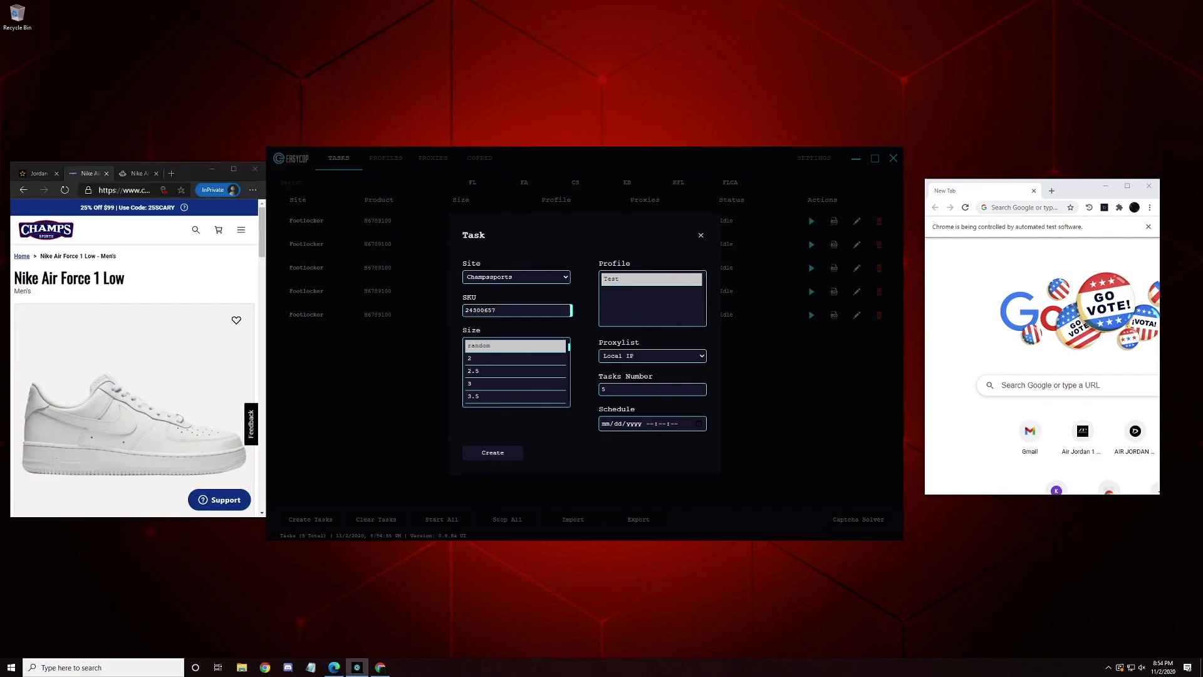
pyautogui.click(492, 452)
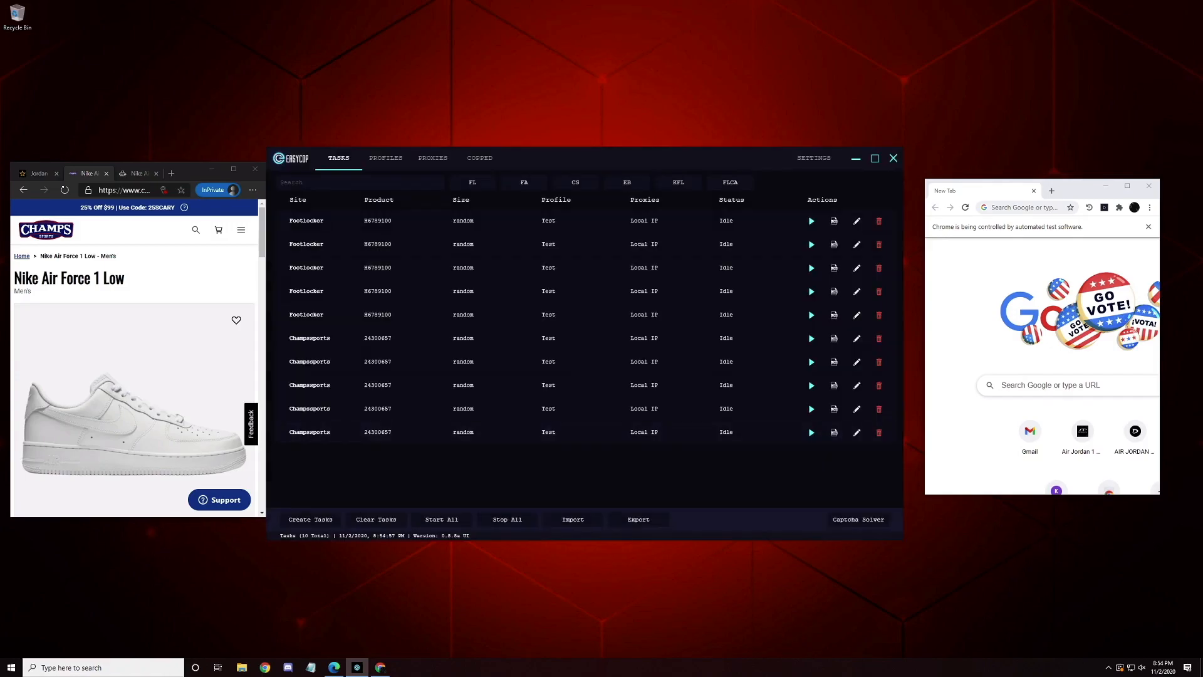
pyautogui.moveTo(413, 199)
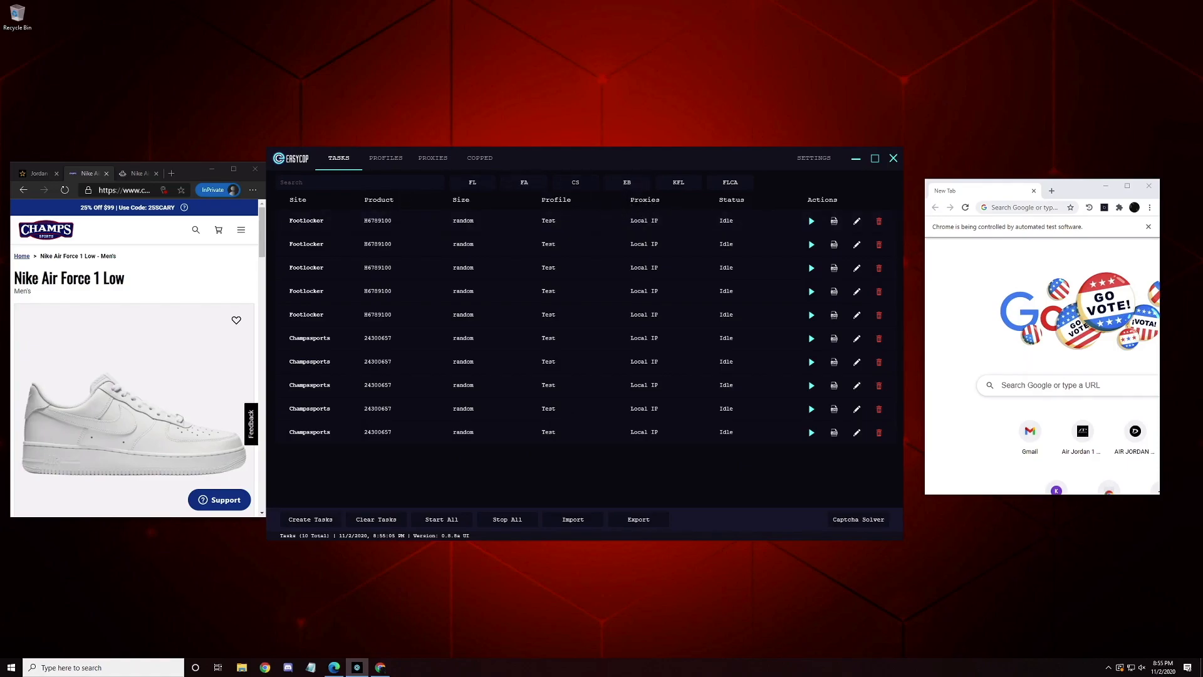
pyautogui.write('footlocker')
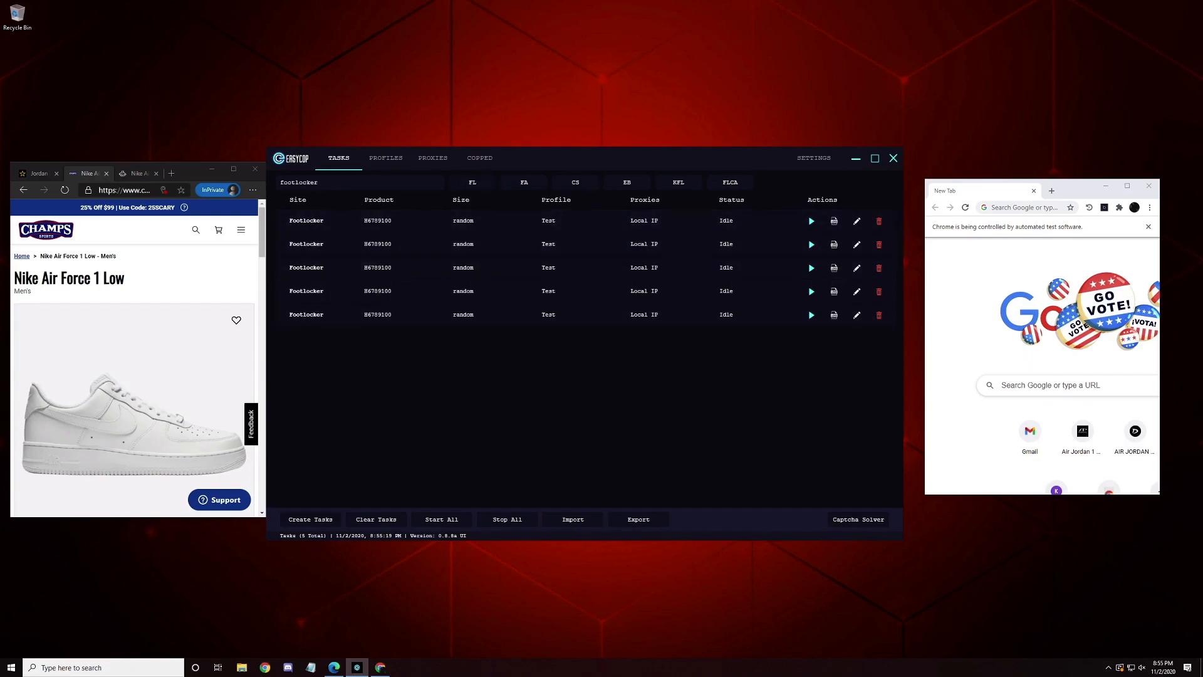
pyautogui.doubleClick(299, 182)
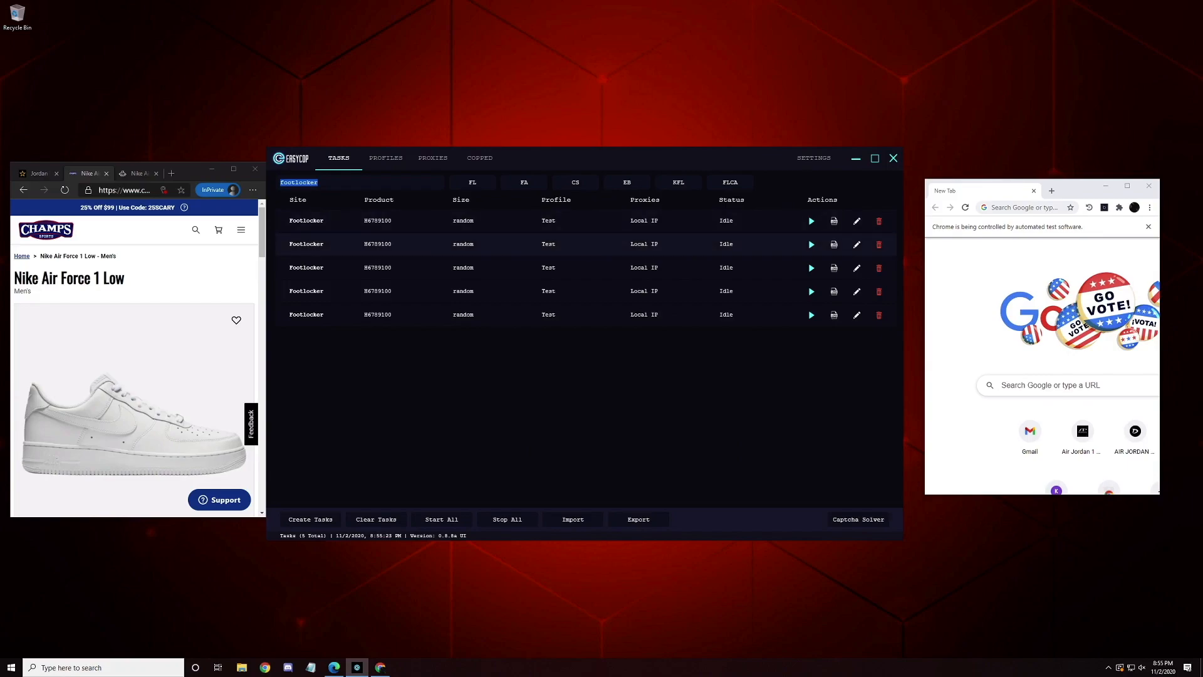
pyautogui.write('H6asdasd')
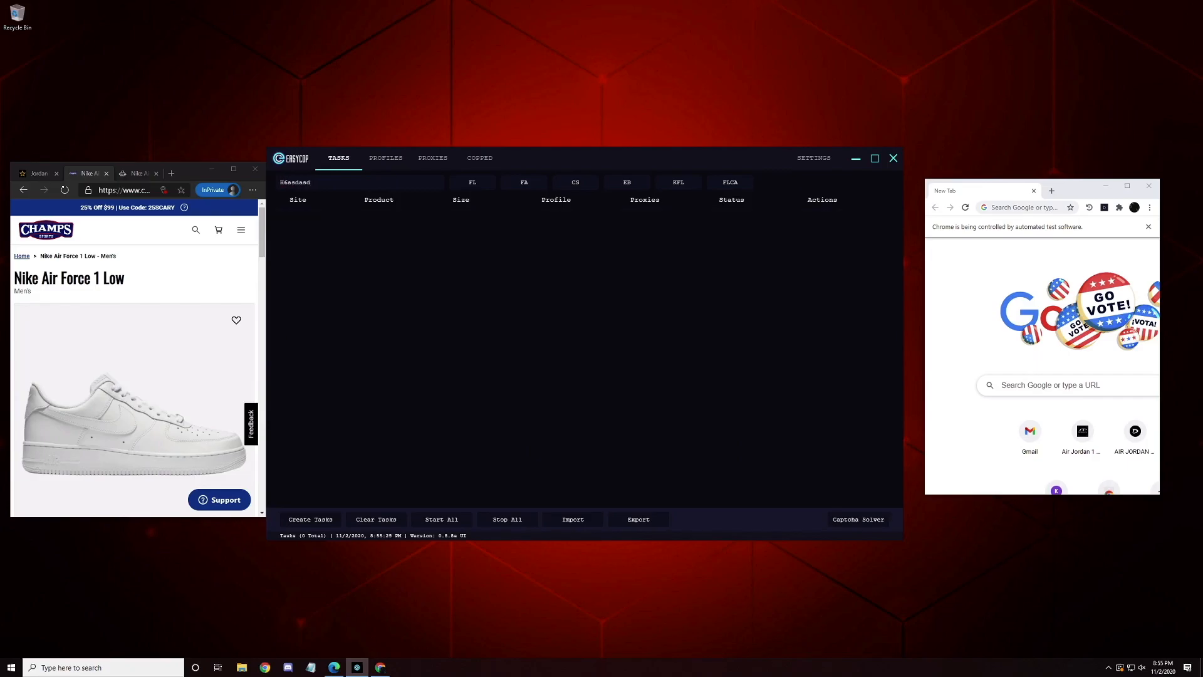
pyautogui.click(310, 519)
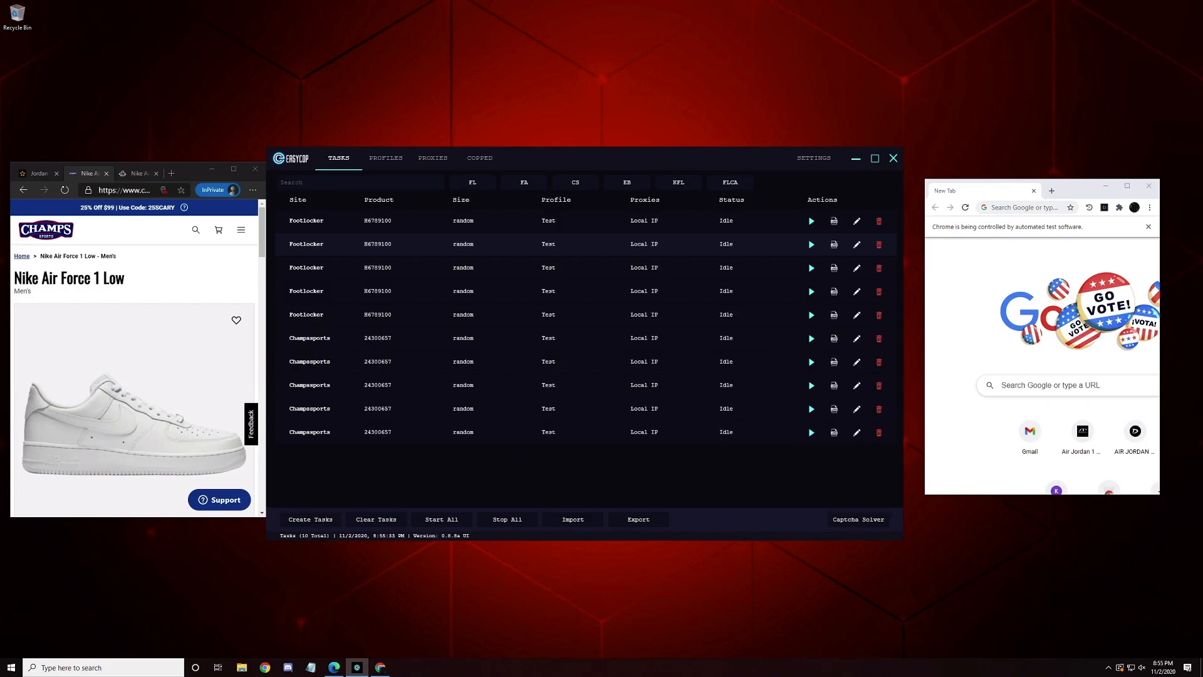
pyautogui.click(376, 519)
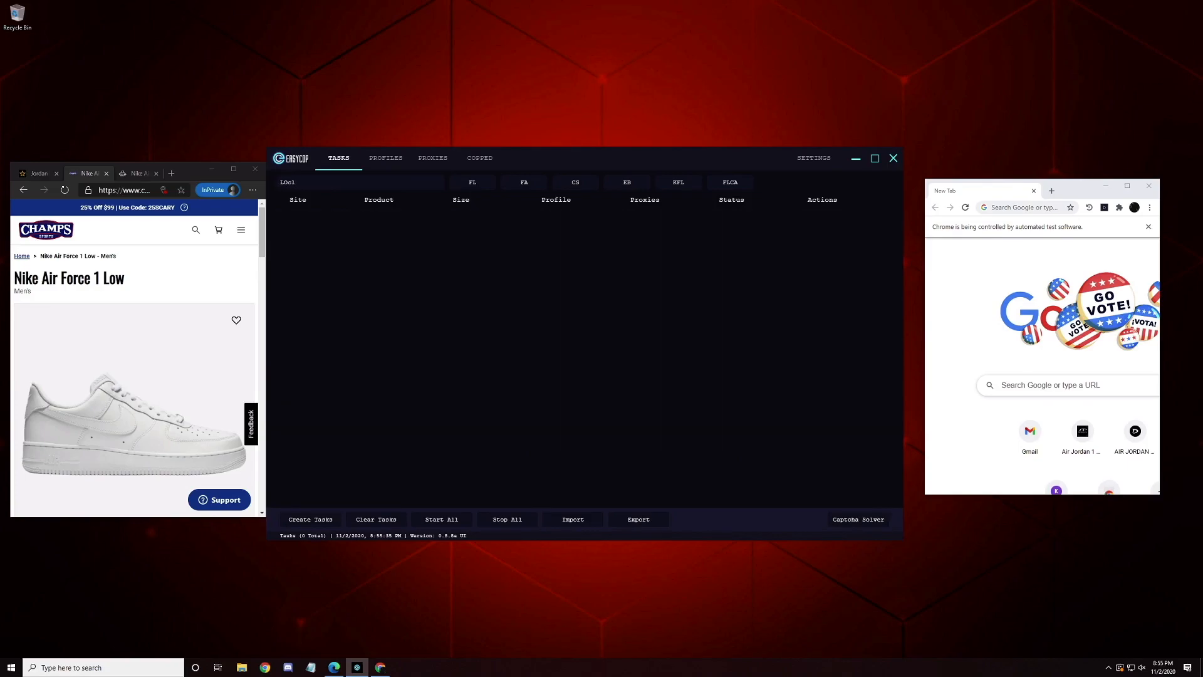
pyautogui.click(310, 519)
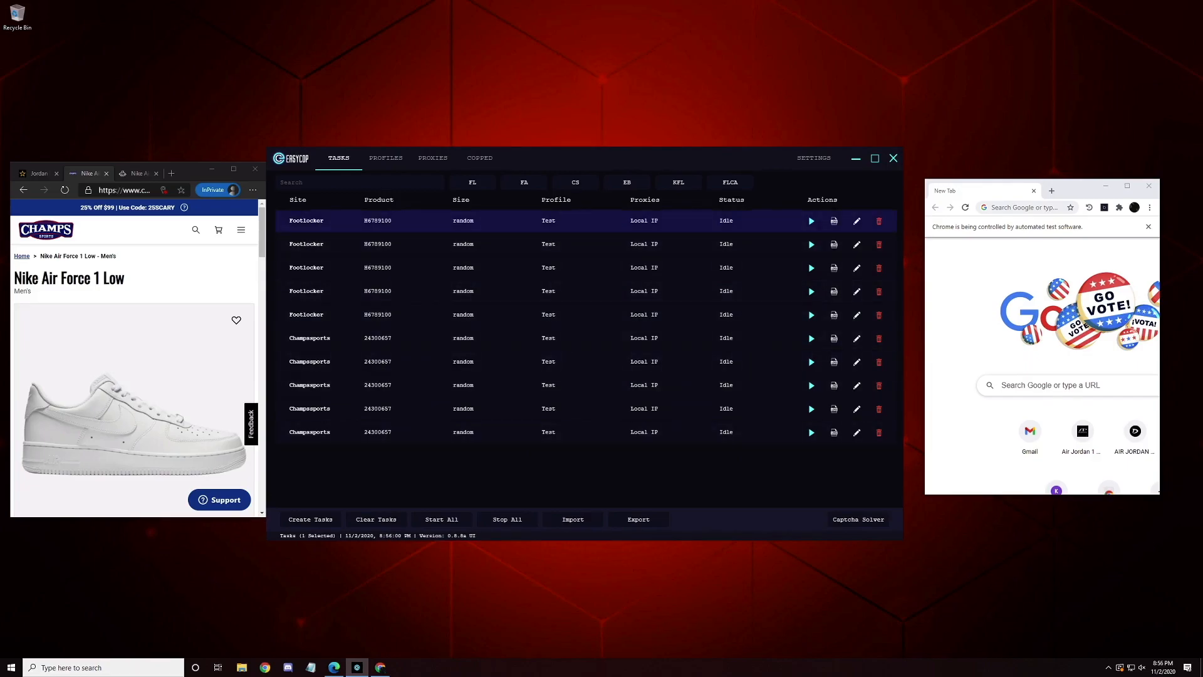
# Start the first Footlocker task and the first Champssports task
pyautogui.click(811, 220)
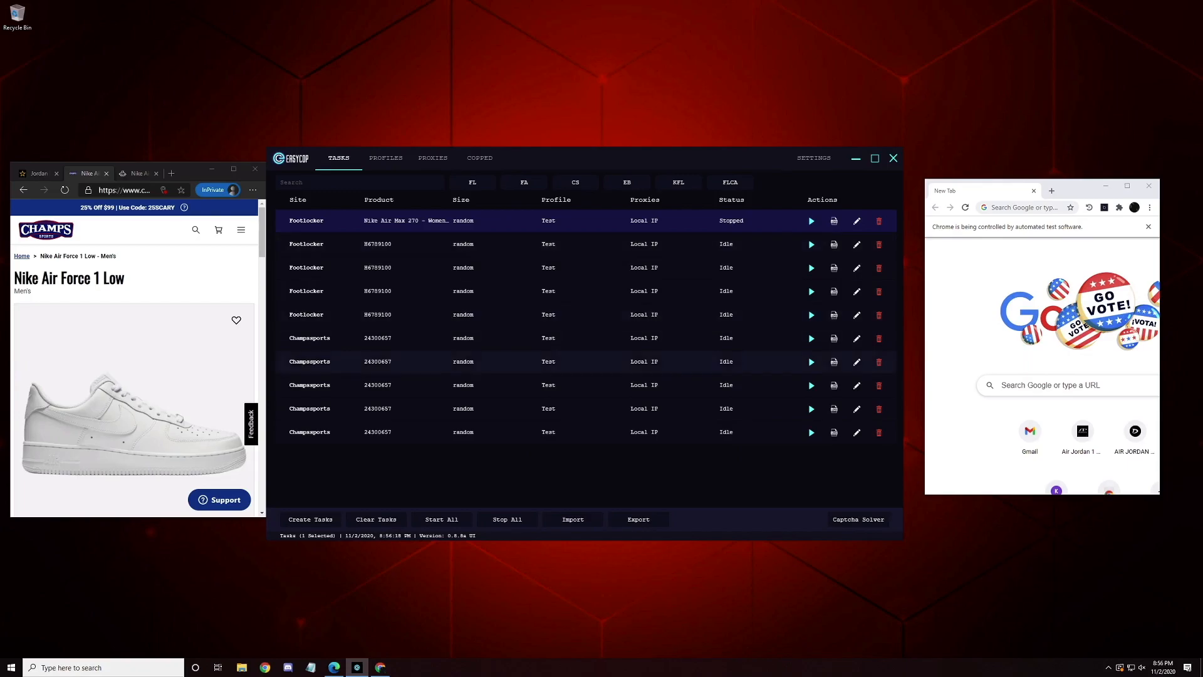
pyautogui.click(811, 338)
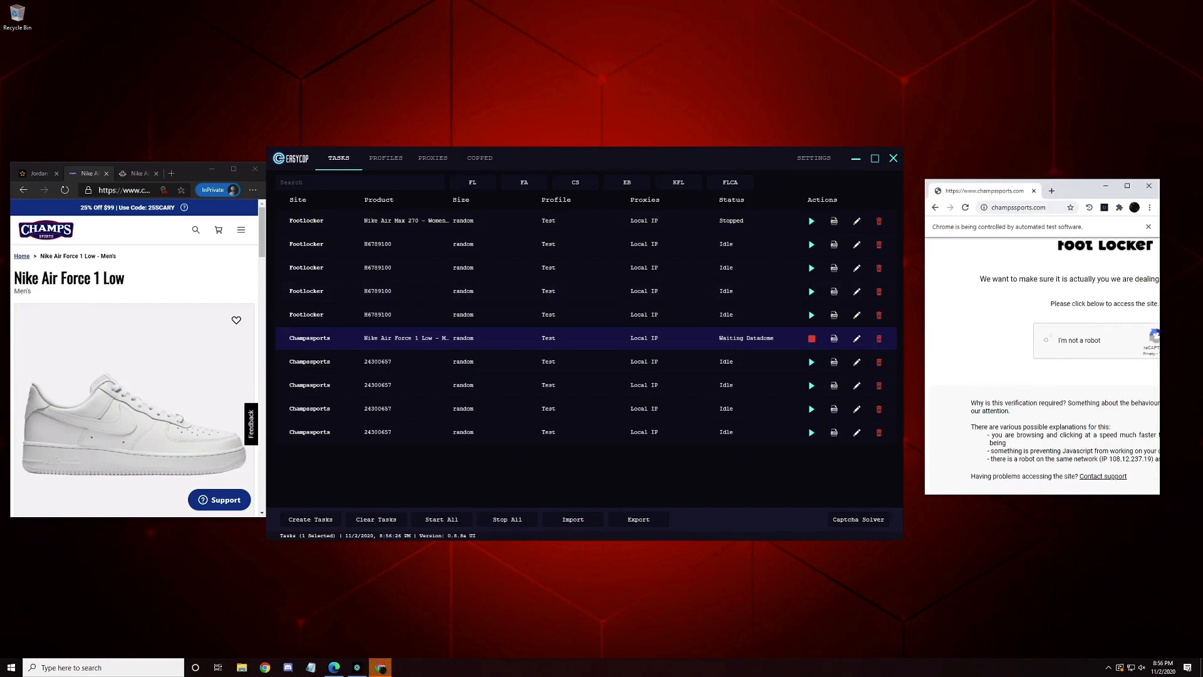
# Begin the fire hydrant captcha, then check and close the Champssports task logs
pyautogui.click(1045, 339)
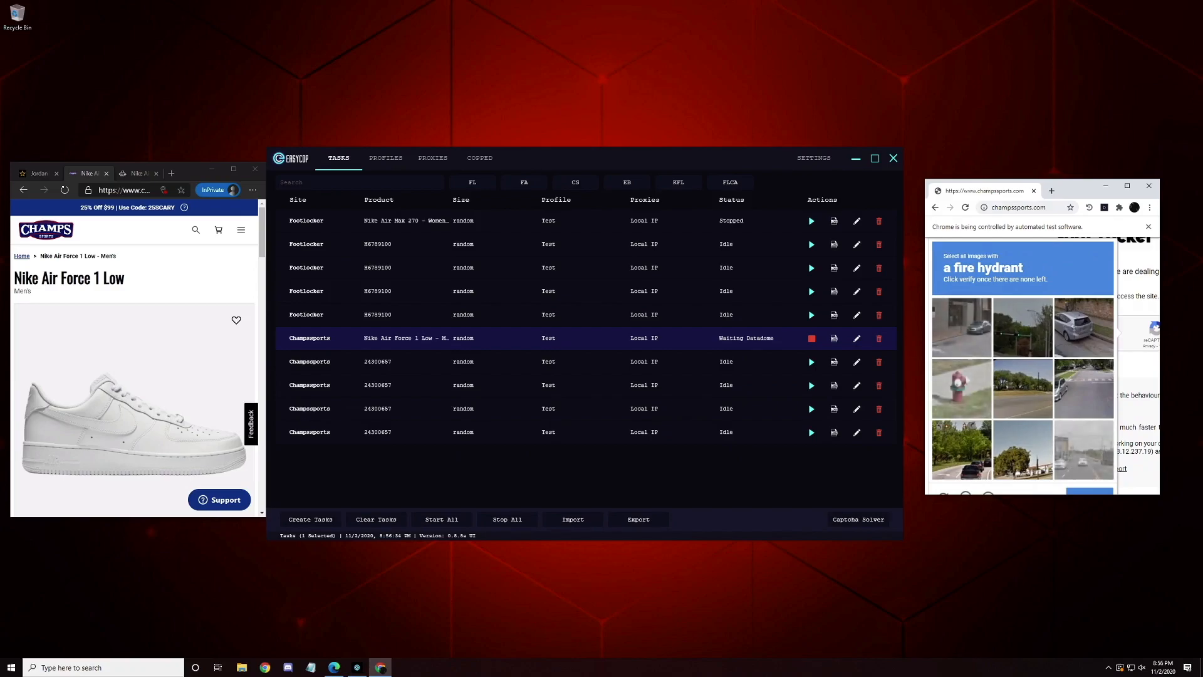
pyautogui.click(961, 387)
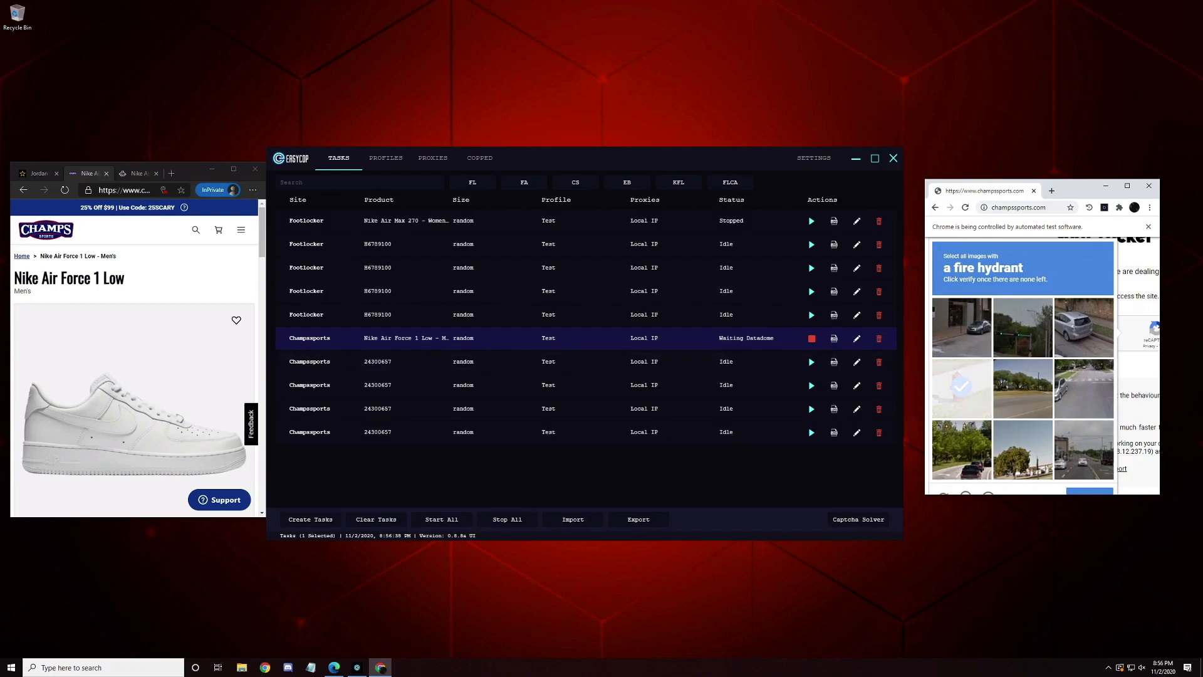
pyautogui.click(834, 338)
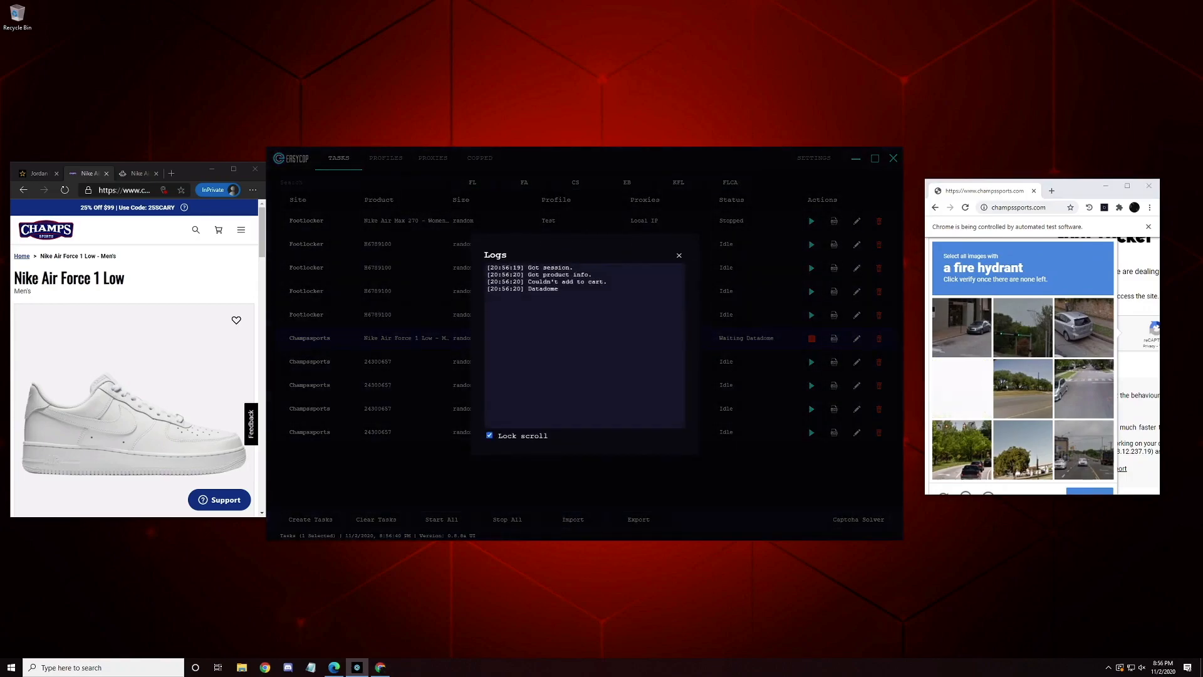
pyautogui.click(678, 255)
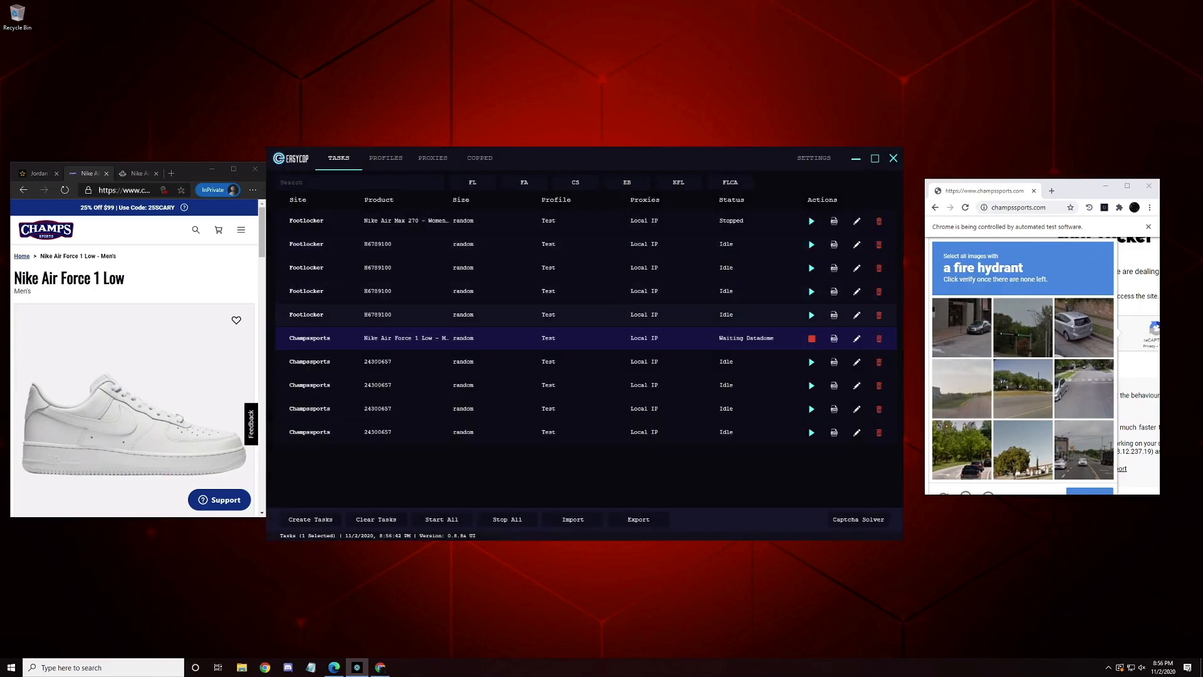